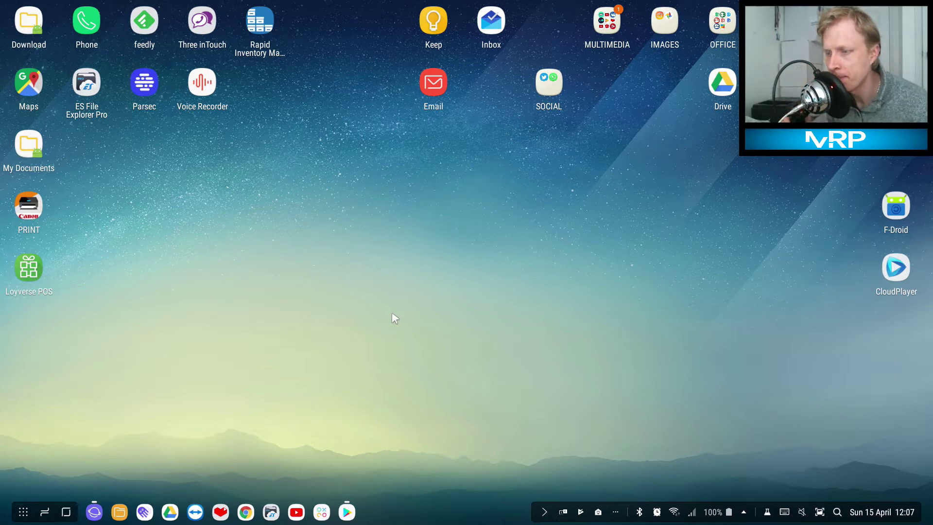
pyautogui.moveTo(388, 316)
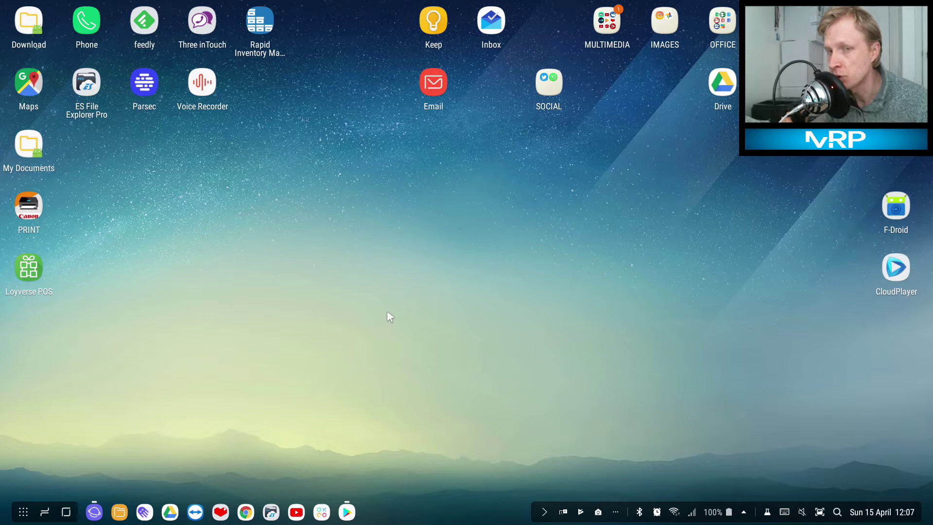
pyautogui.moveTo(267, 349)
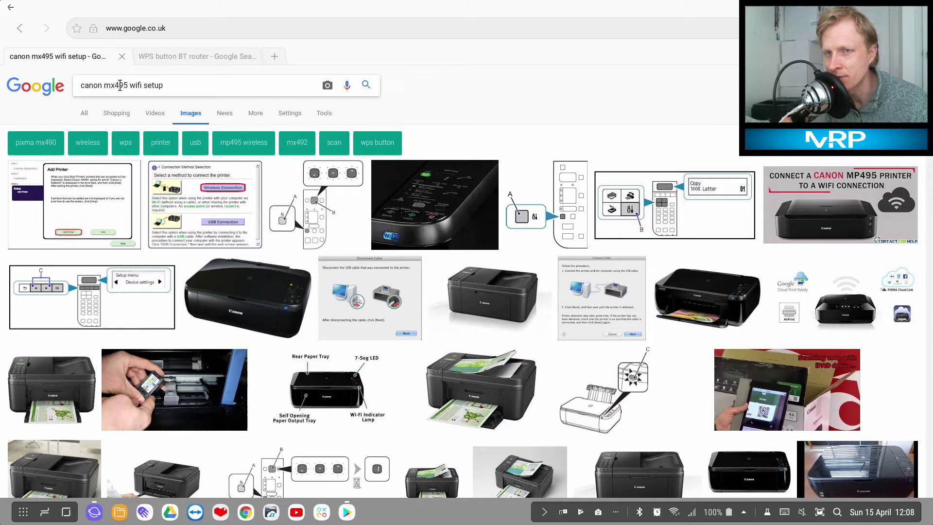
pyautogui.moveTo(425, 272)
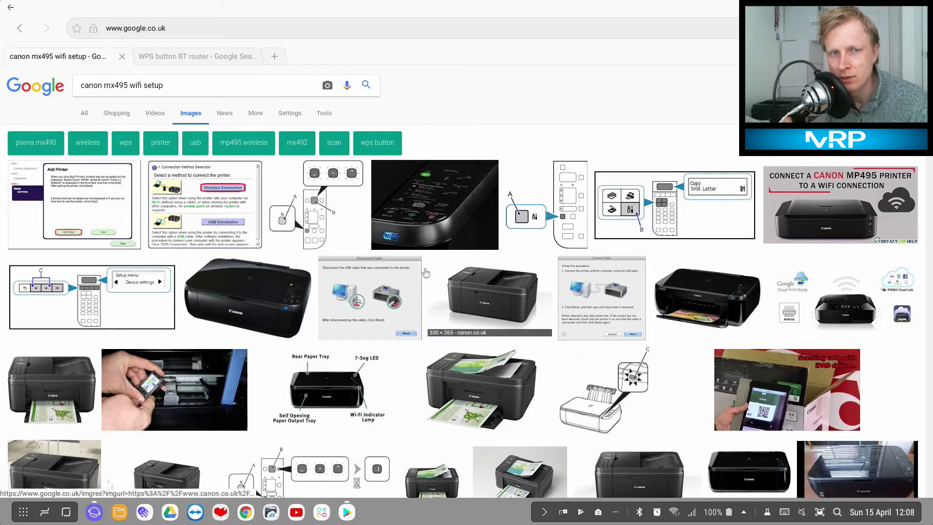
pyautogui.moveTo(467, 339)
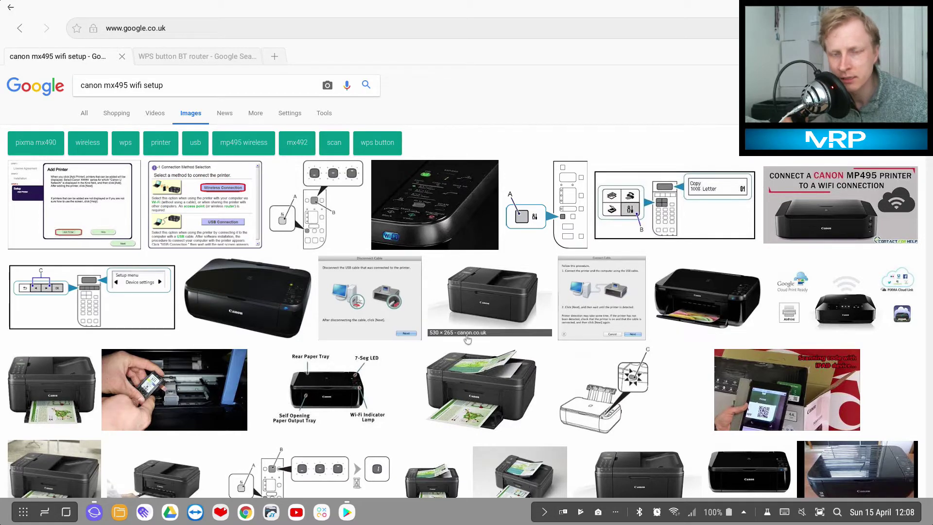
# Enlarge the Canon PIXMA MX495 photo, glance at the BT router WPS results, return to the MX495 results.
pyautogui.click(488, 297)
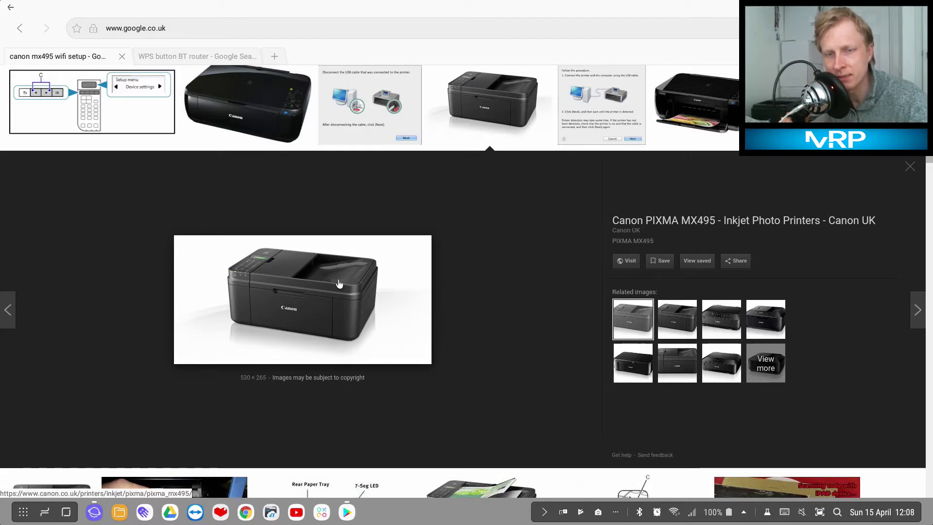
pyautogui.moveTo(305, 195)
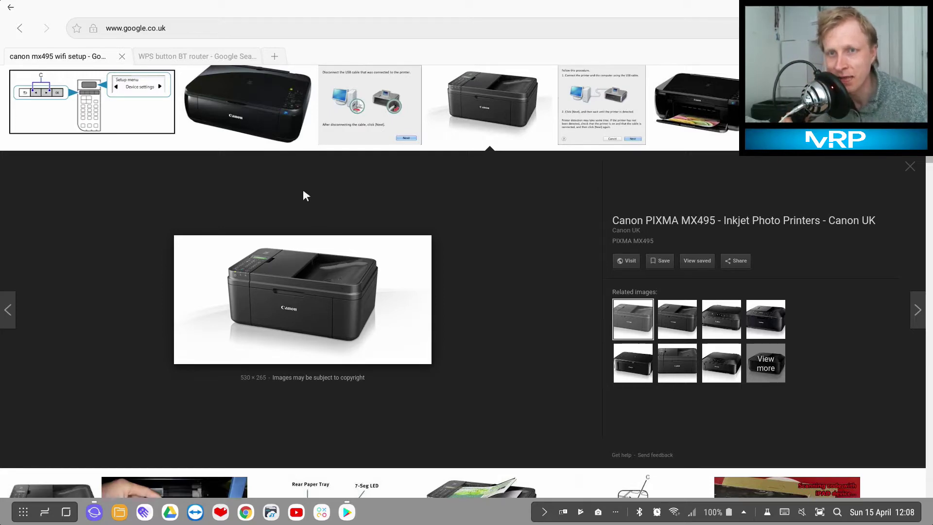
pyautogui.click(196, 57)
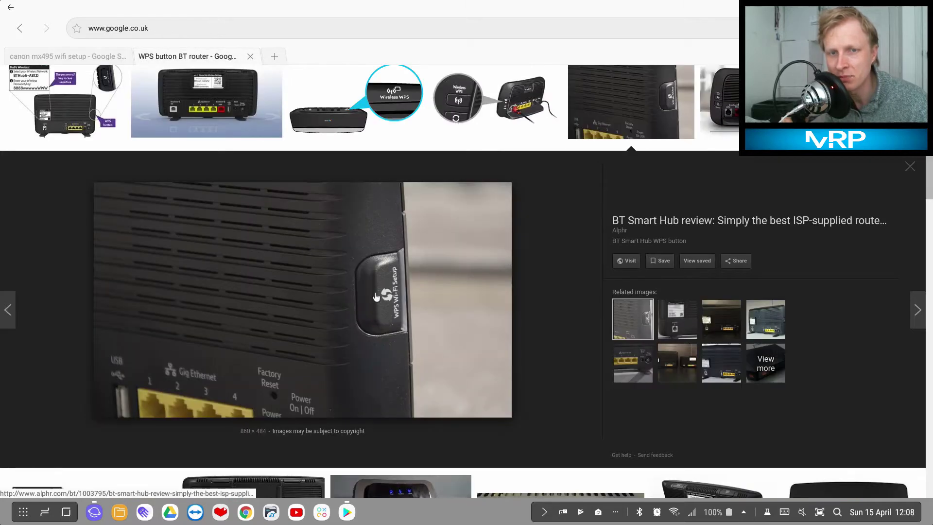
pyautogui.moveTo(381, 274)
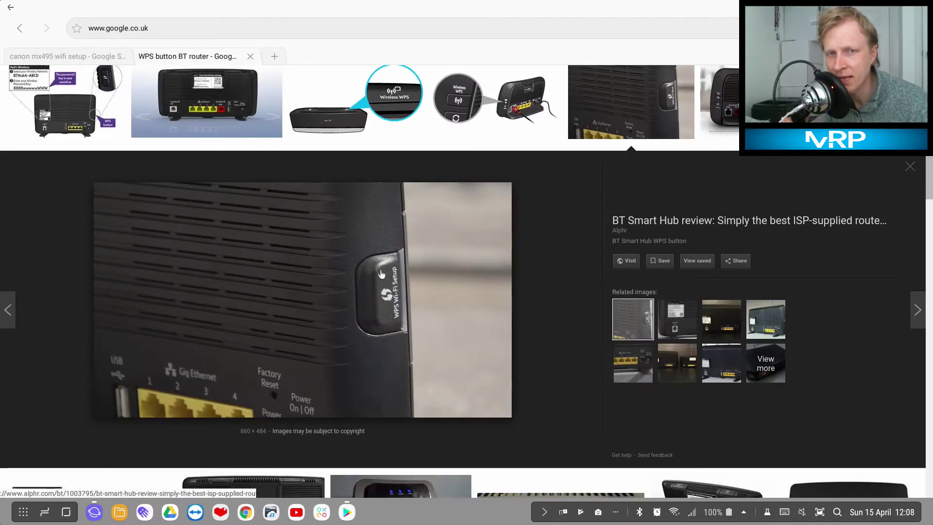
pyautogui.click(67, 56)
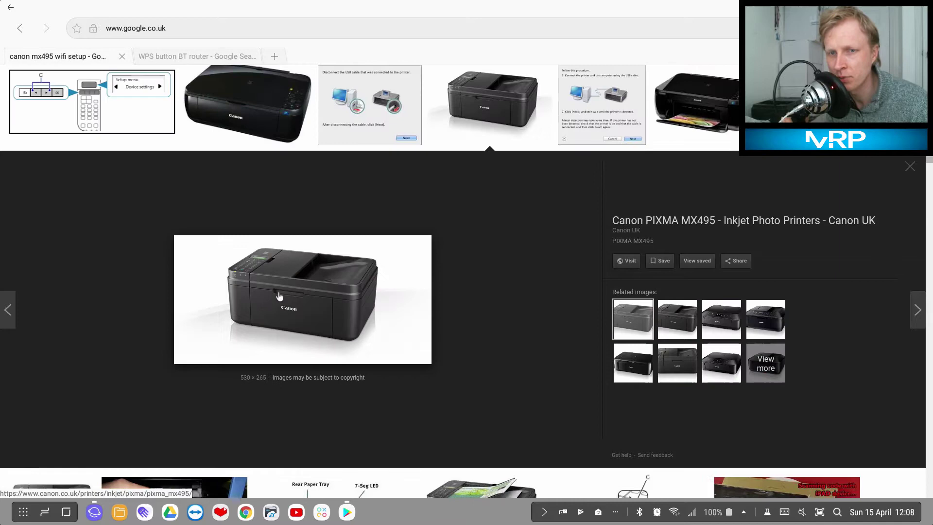
pyautogui.moveTo(279, 303)
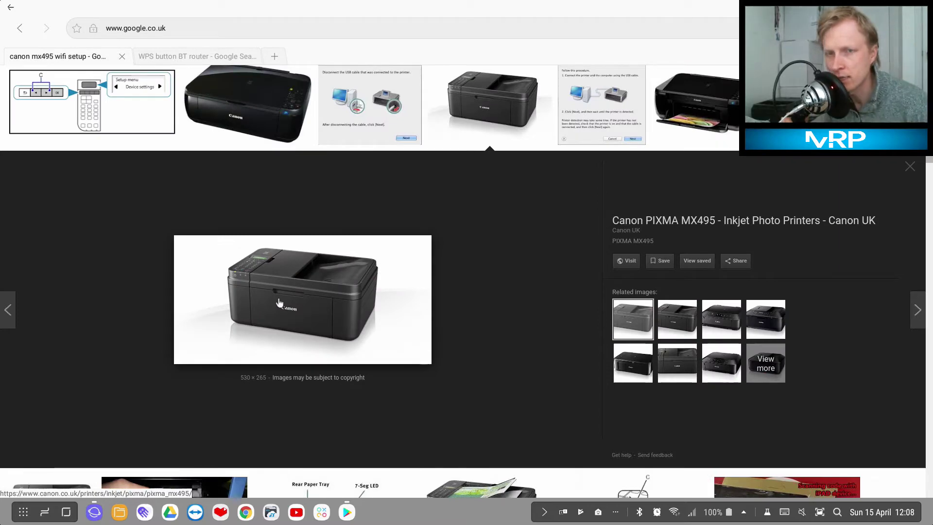
pyautogui.moveTo(331, 264)
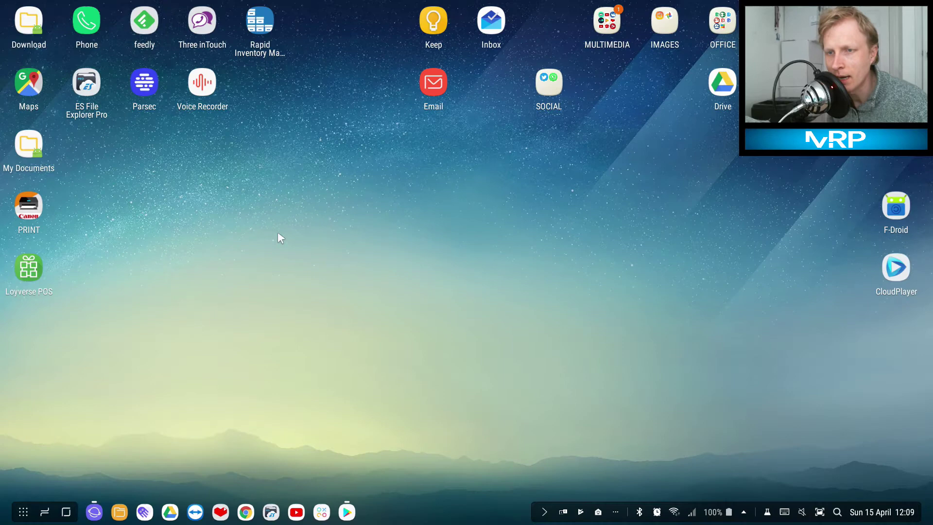
pyautogui.moveTo(357, 336)
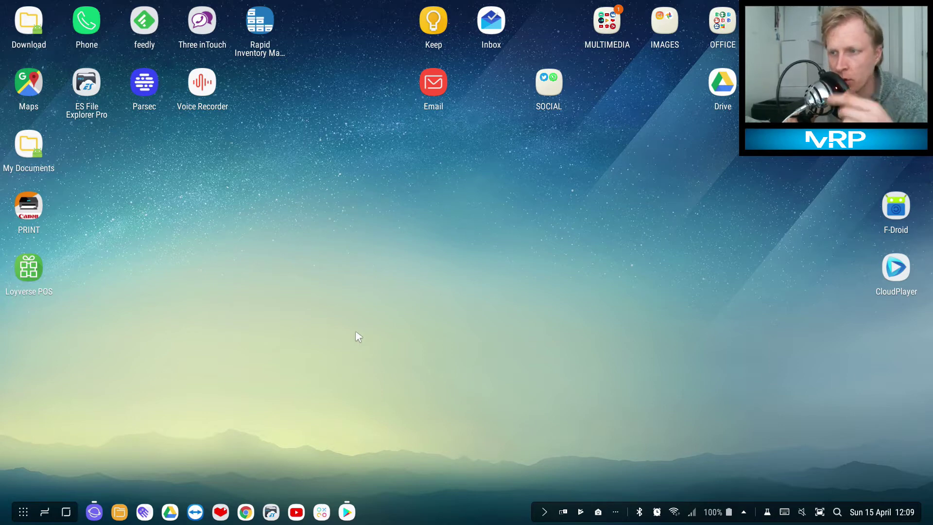
pyautogui.moveTo(348, 436)
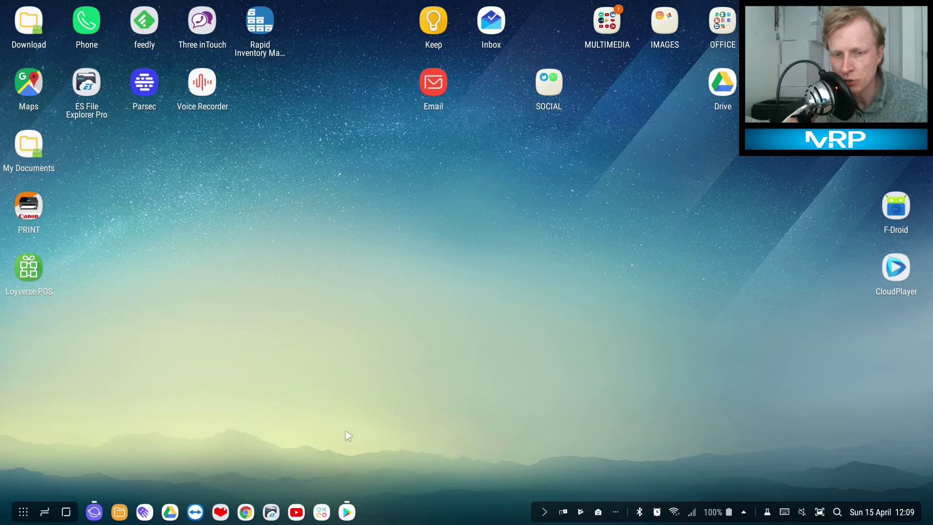
# Browse the 'printer app' results in Play Store and open Canon PRINT Inkjet/SELPHY.
pyautogui.click(28, 203)
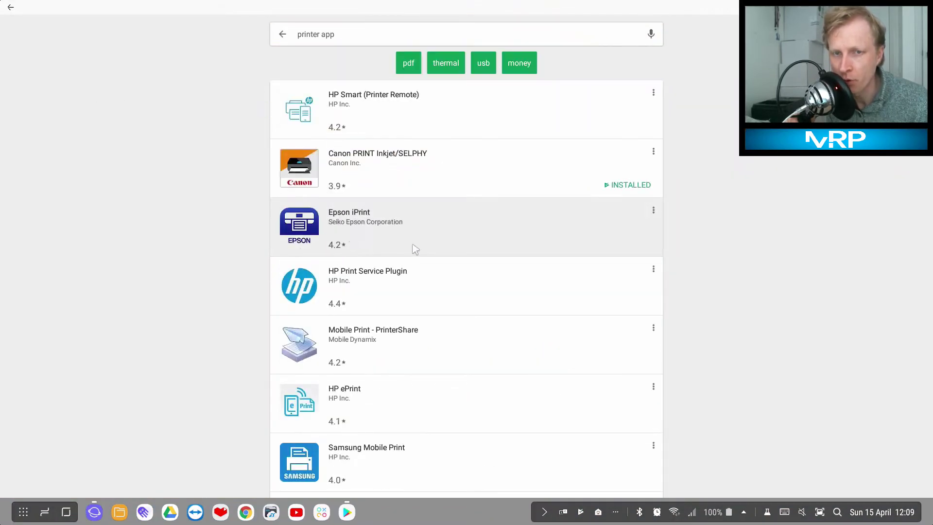
pyautogui.scroll(-3)
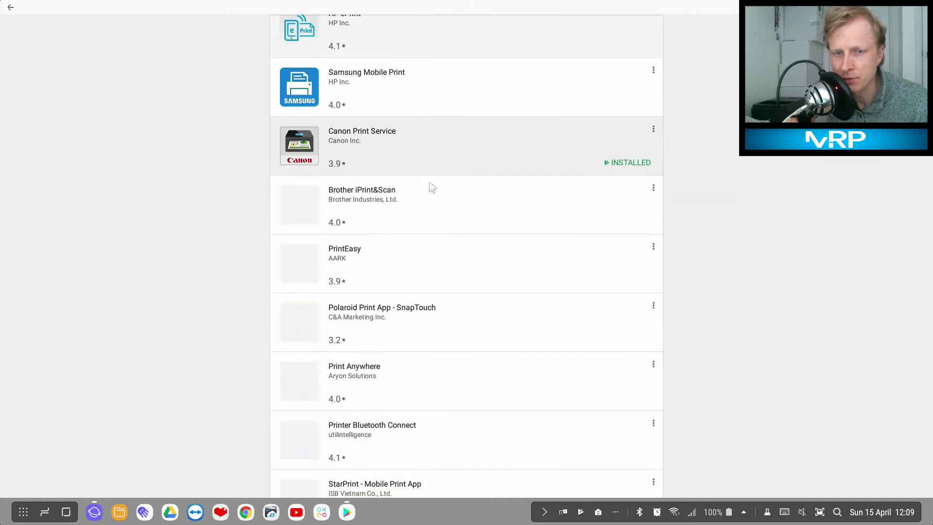
pyautogui.scroll(-3)
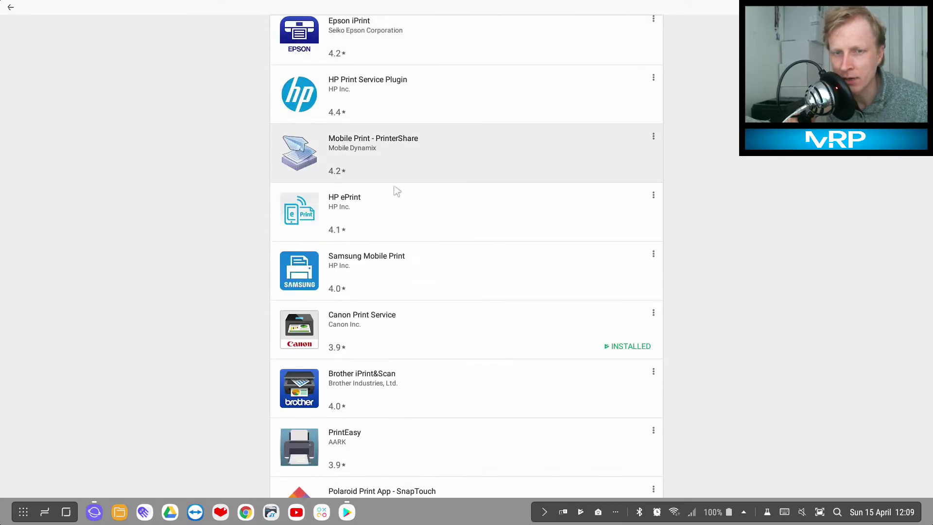
pyautogui.scroll(-3)
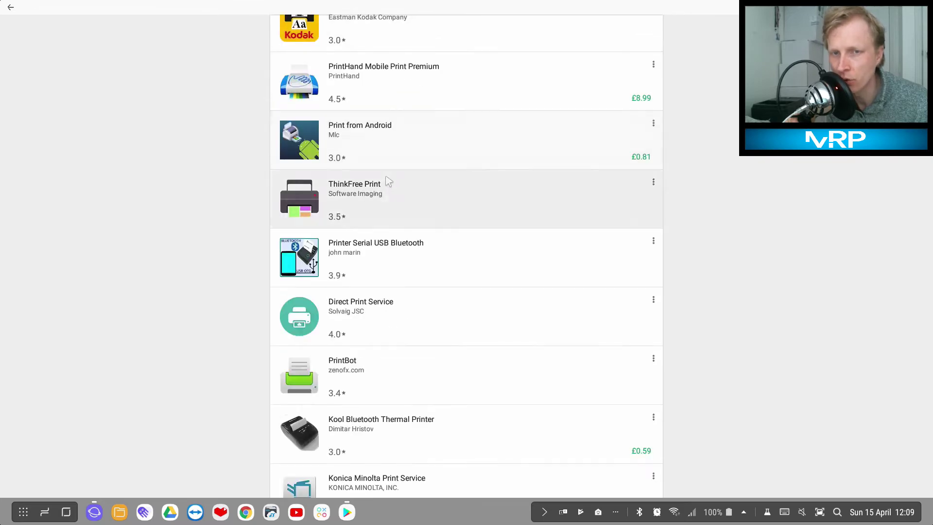
pyautogui.scroll(3)
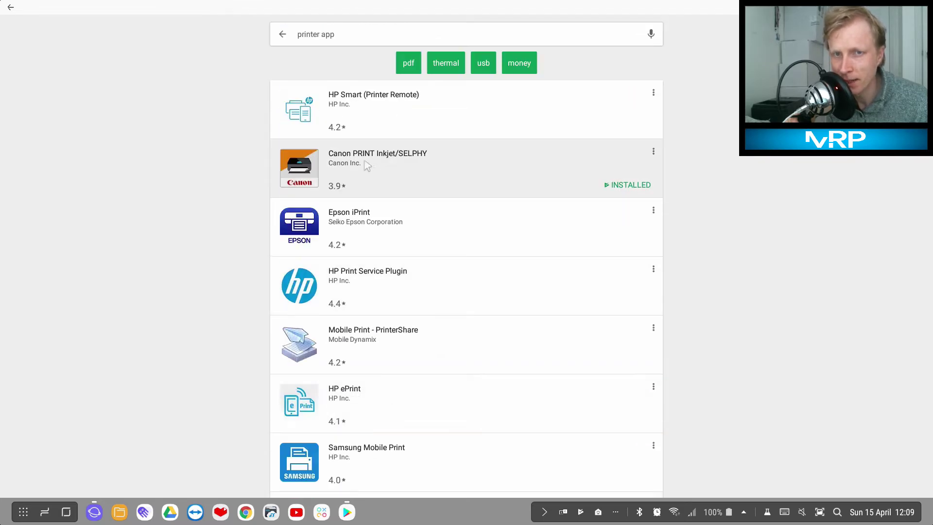
pyautogui.click(377, 166)
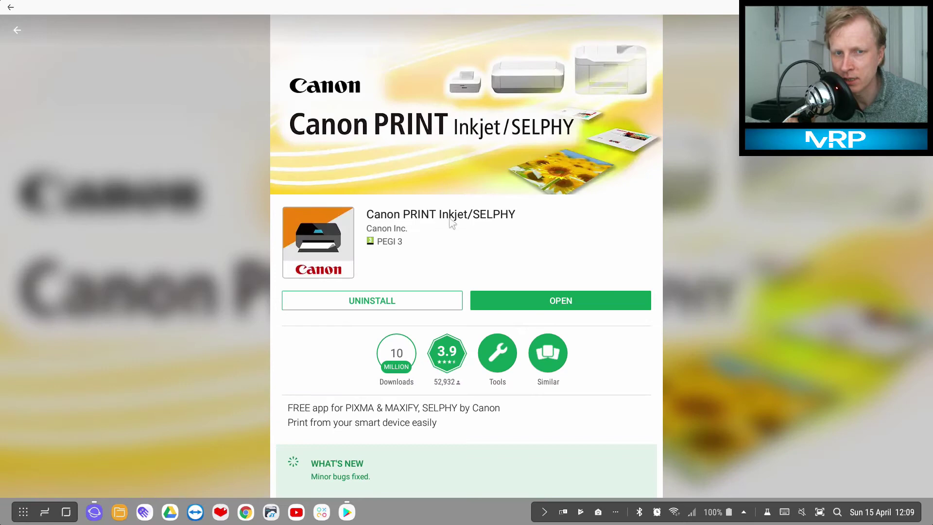
pyautogui.moveTo(391, 224)
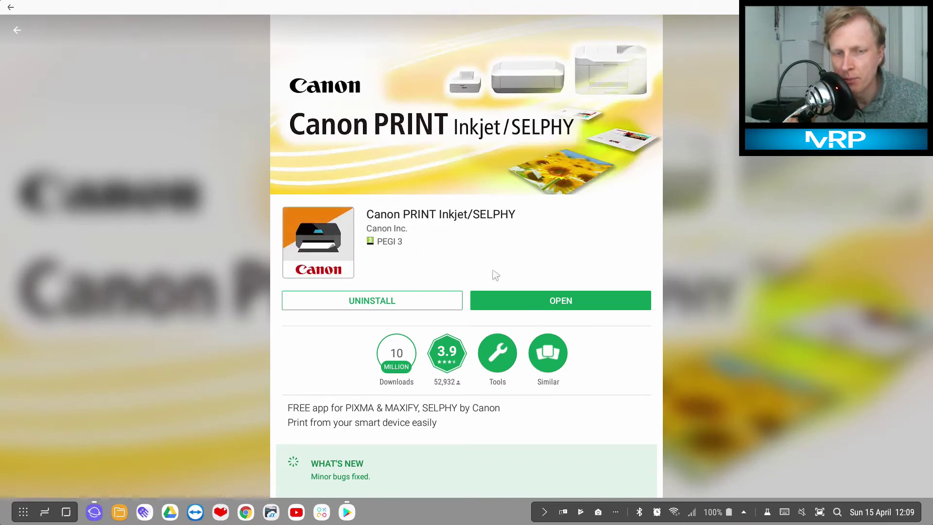
# Launch the Canon app and register the MX490 series at 192.168.1.240 as the printer to use.
pyautogui.click(560, 300)
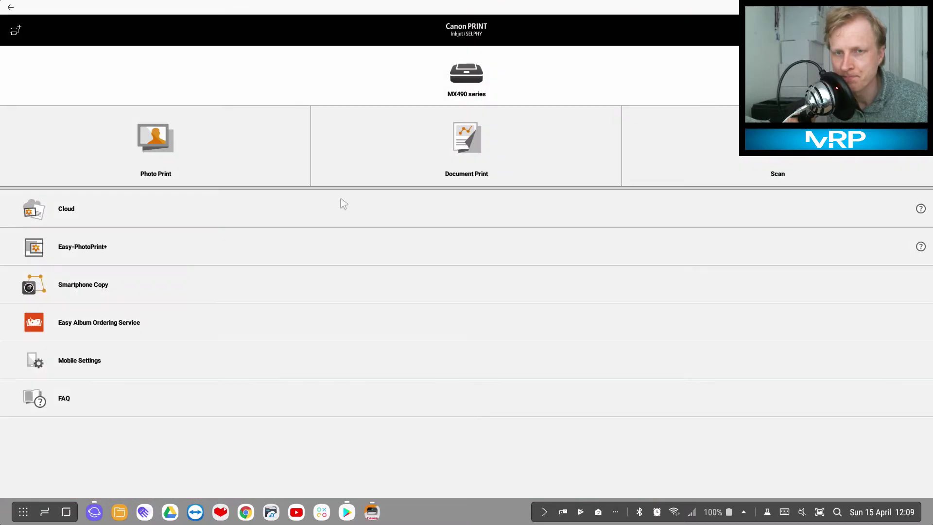
pyautogui.moveTo(440, 83)
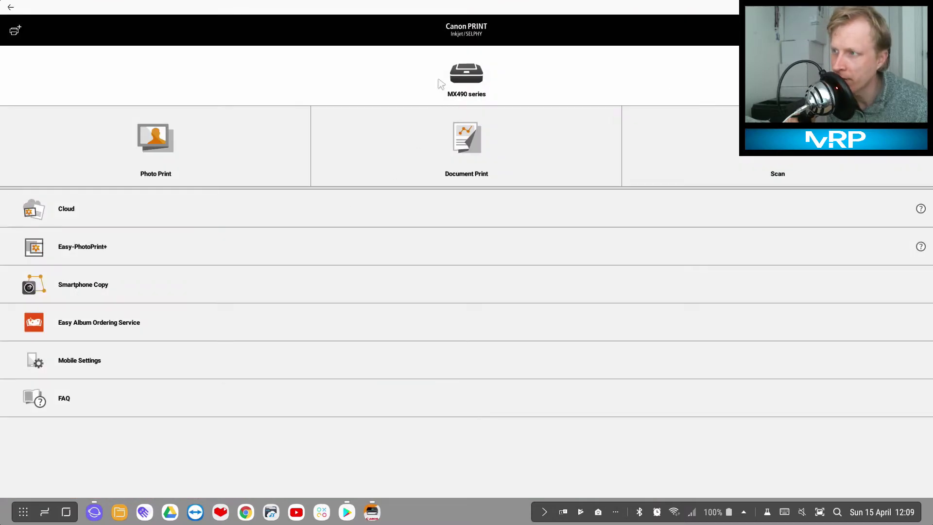
pyautogui.moveTo(466, 91)
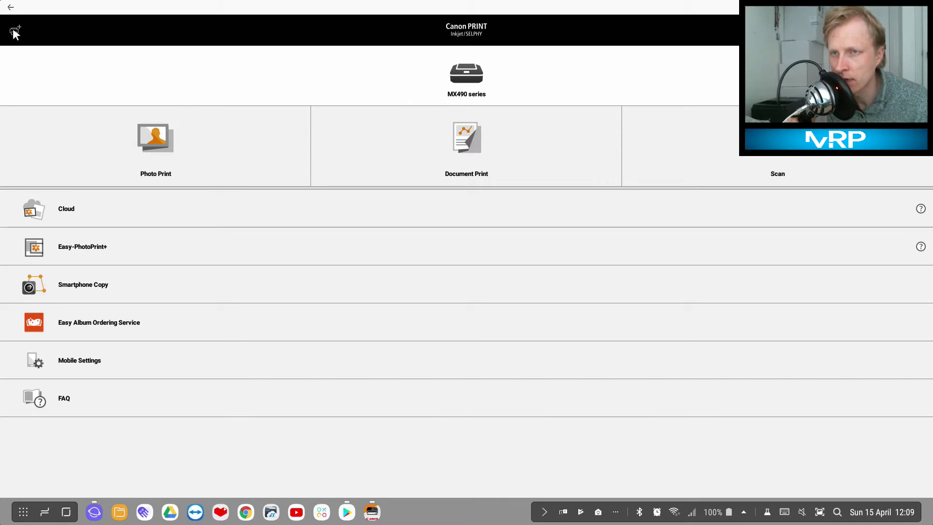
pyautogui.click(14, 31)
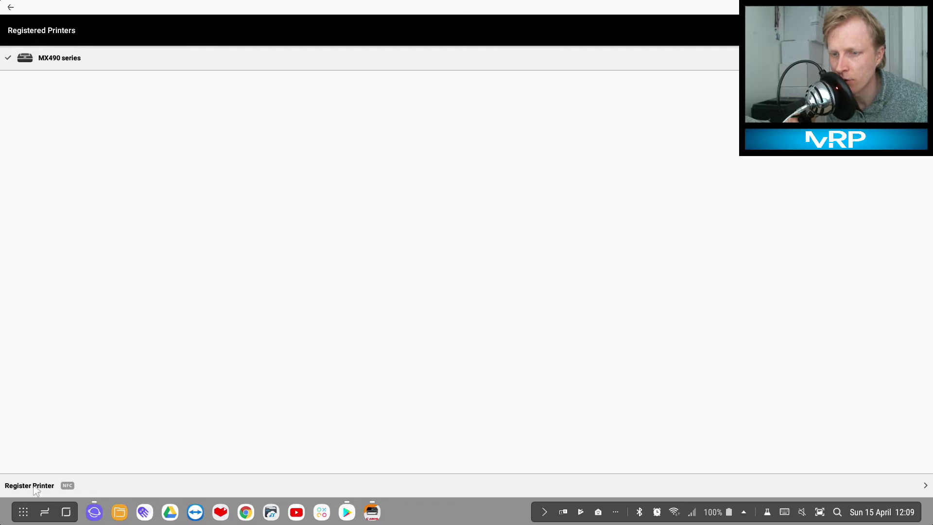
pyautogui.click(29, 486)
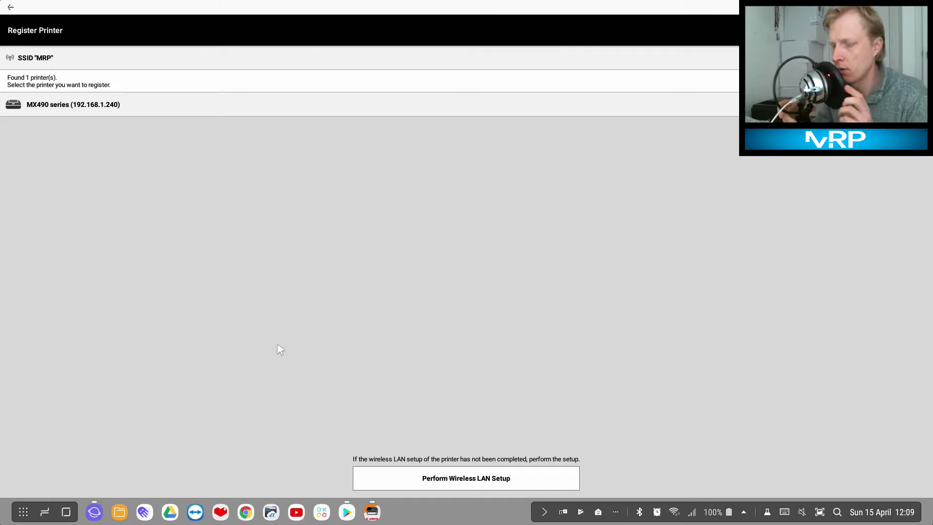
pyautogui.moveTo(109, 182)
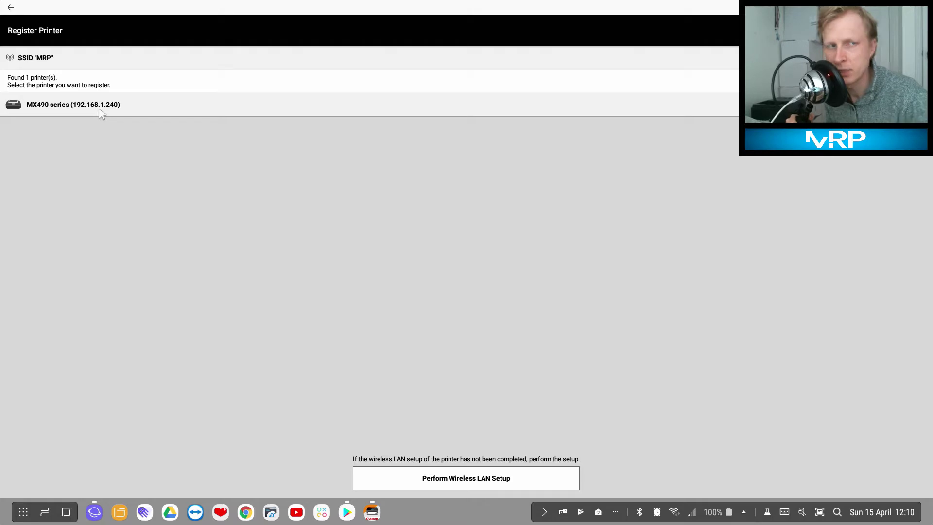
pyautogui.moveTo(71, 109)
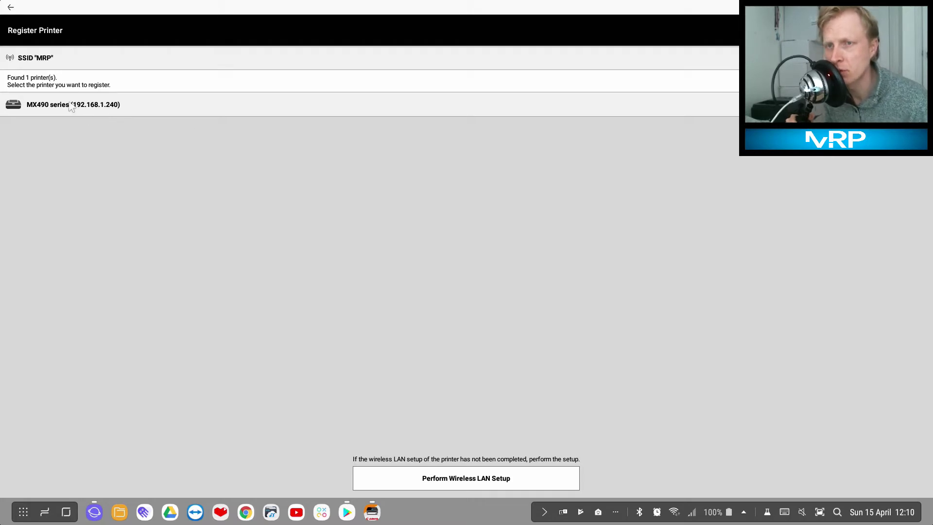
pyautogui.moveTo(93, 112)
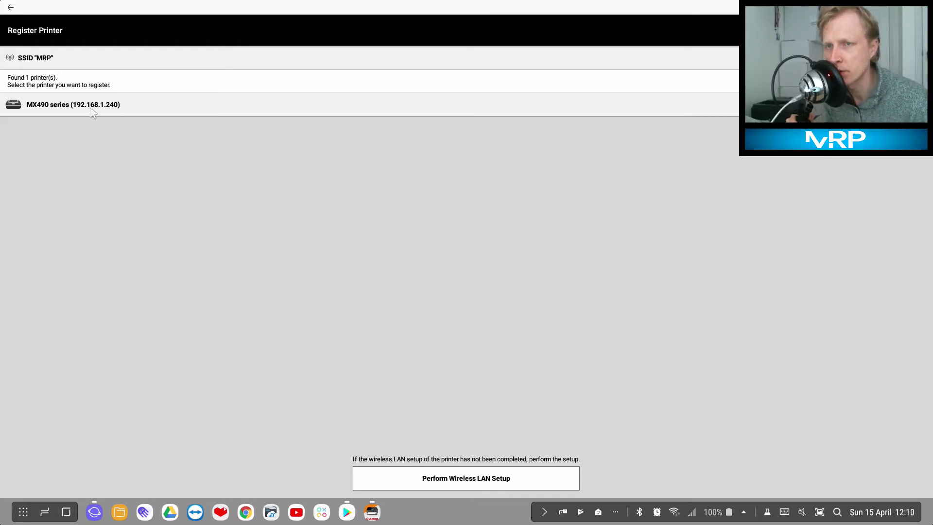
pyautogui.click(73, 104)
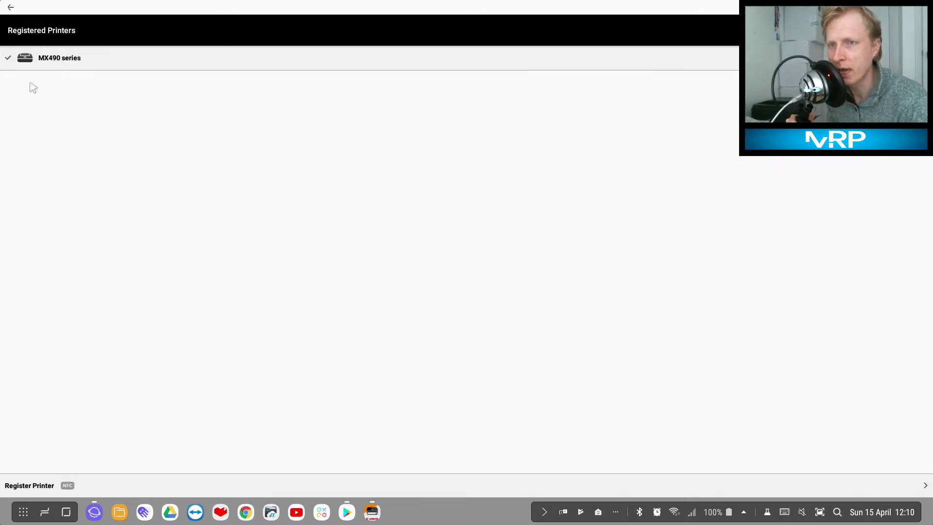
pyautogui.click(59, 57)
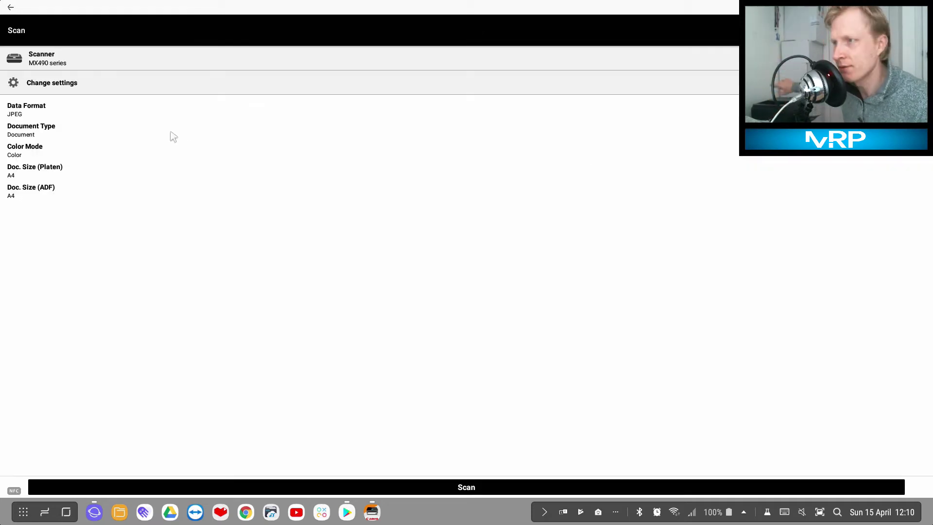
pyautogui.moveTo(250, 328)
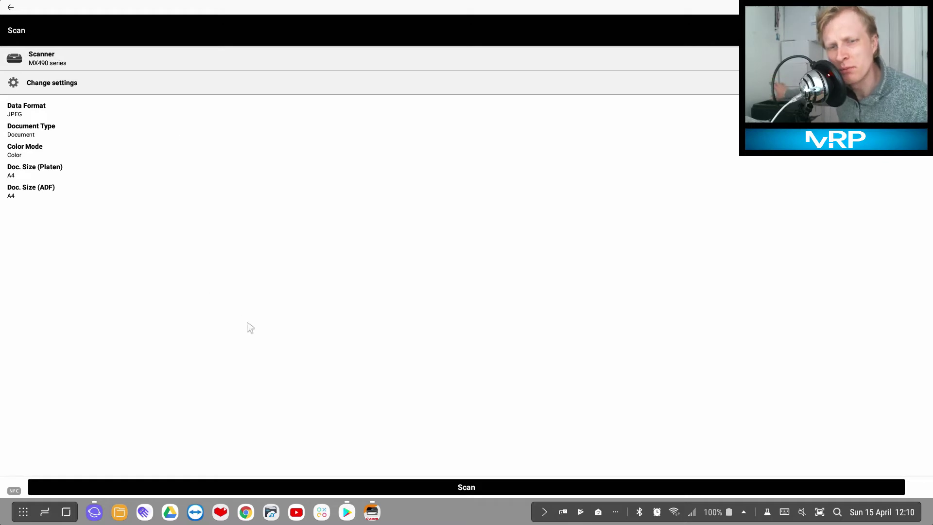
pyautogui.moveTo(313, 376)
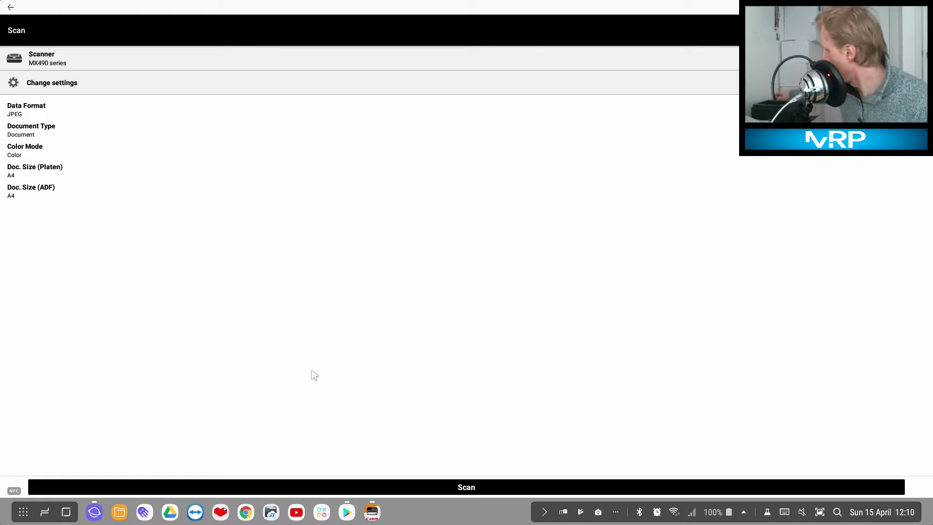
# Scan a colour A4 document page to JPEG on the MX490 series scanner.
pyautogui.click(465, 486)
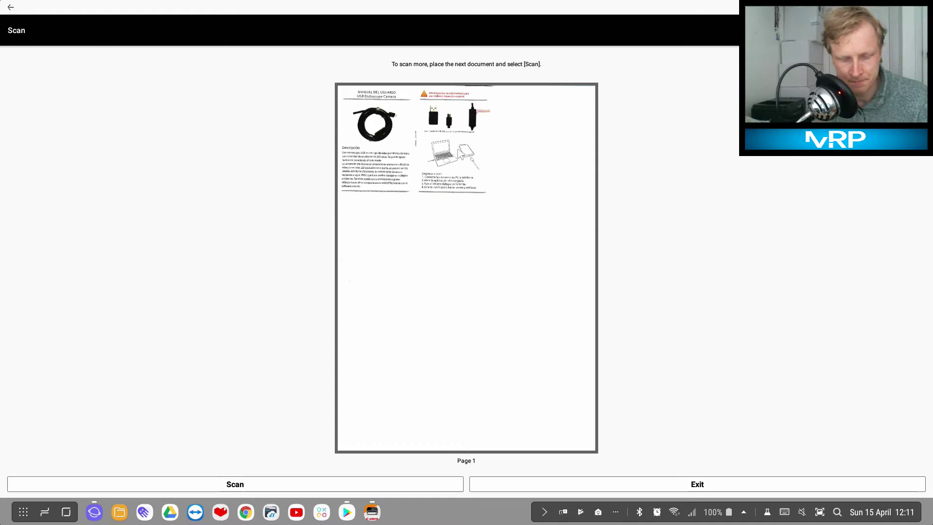
pyautogui.moveTo(149, 265)
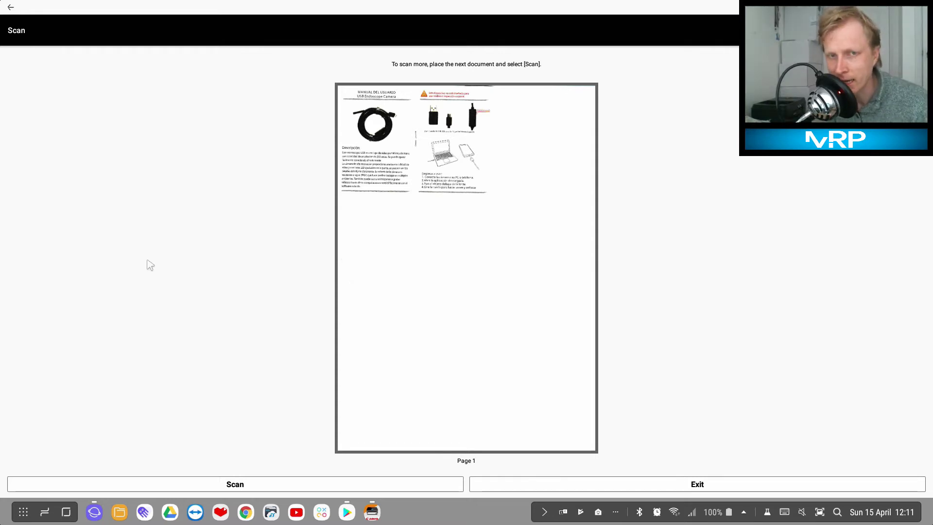
# Exit to save the scanned page, then delete the scan image and leave the scan screen.
pyautogui.click(234, 484)
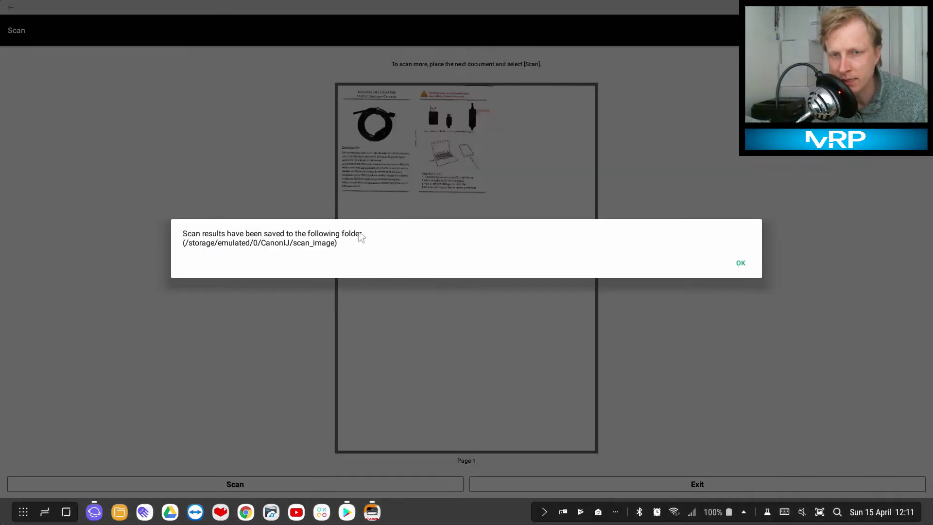
pyautogui.moveTo(216, 251)
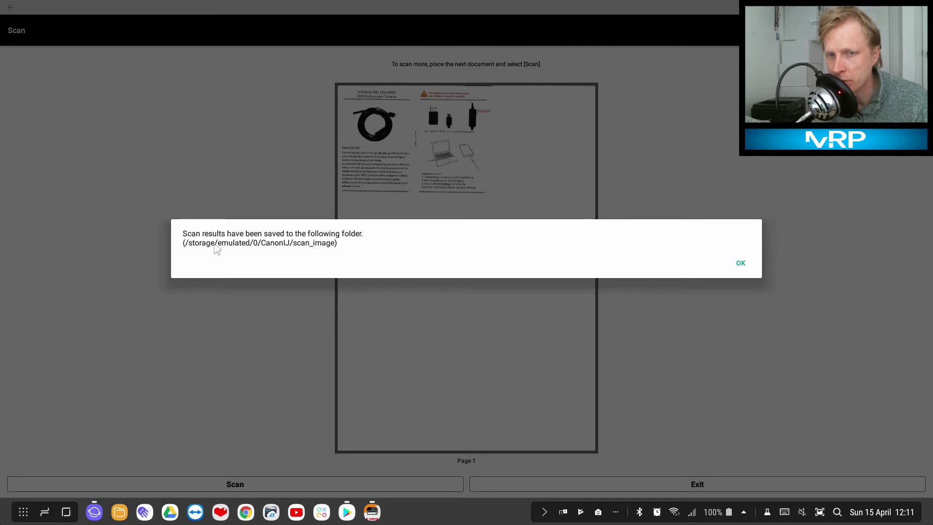
pyautogui.moveTo(290, 253)
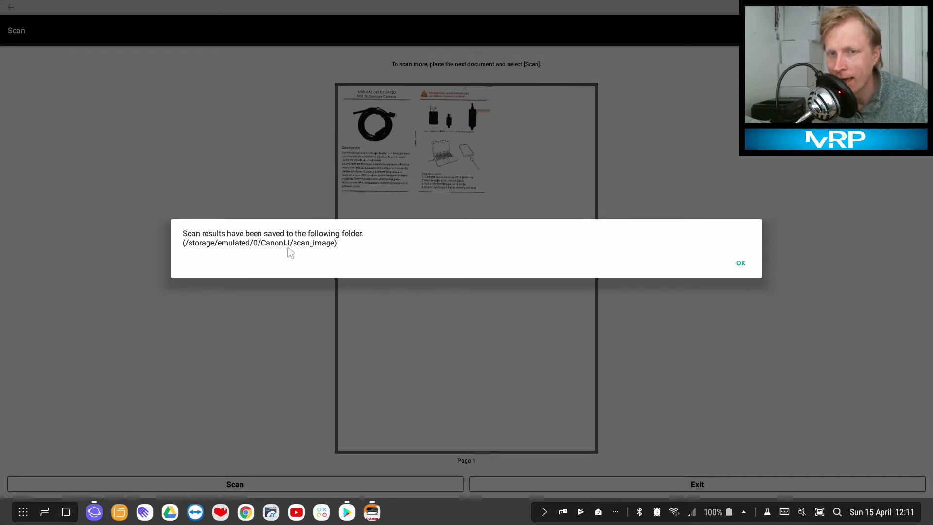
pyautogui.click(740, 262)
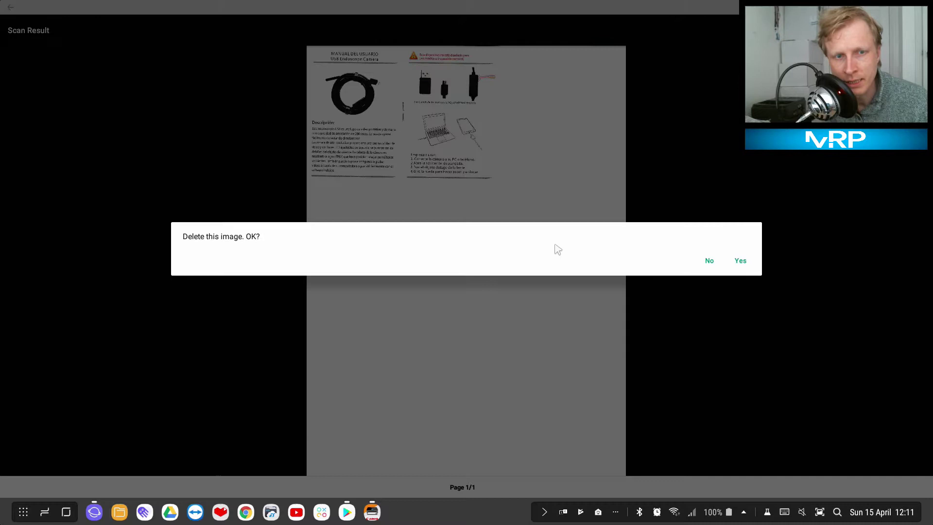
pyautogui.click(739, 261)
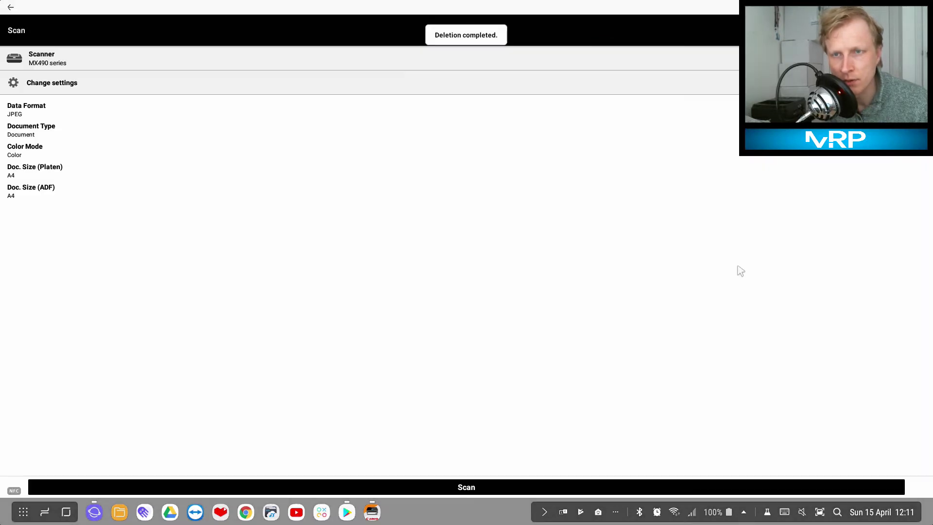
pyautogui.click(10, 7)
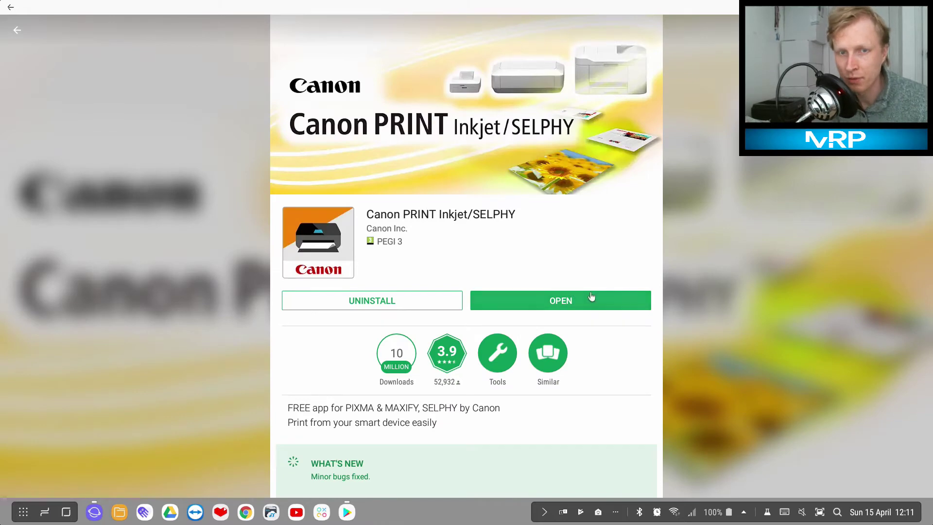
pyautogui.moveTo(298, 216)
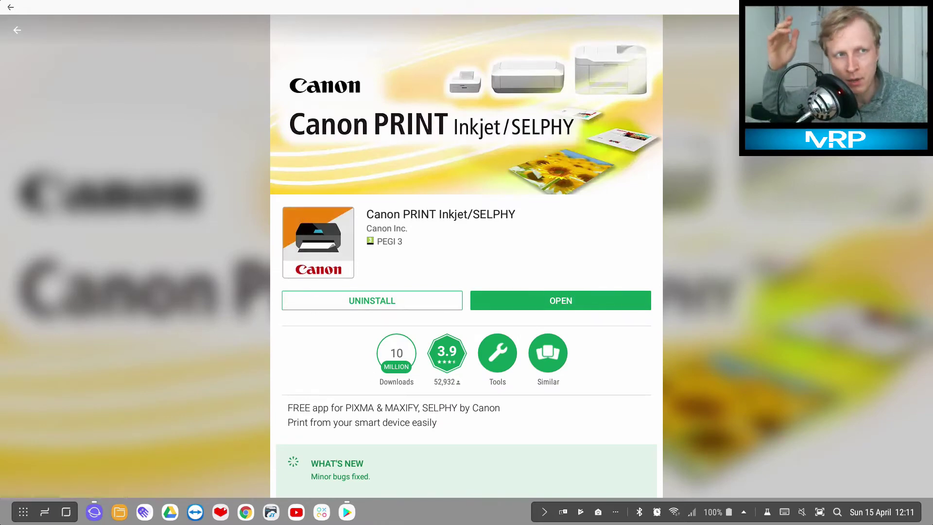
# Close the store listing and launch Hwp from the desktop OFFICE folder.
pyautogui.click(16, 30)
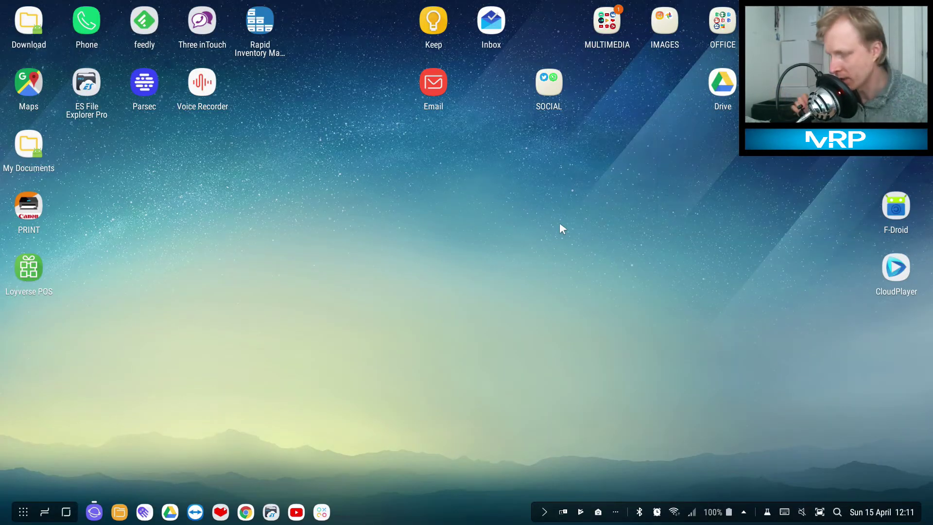
pyautogui.moveTo(731, 39)
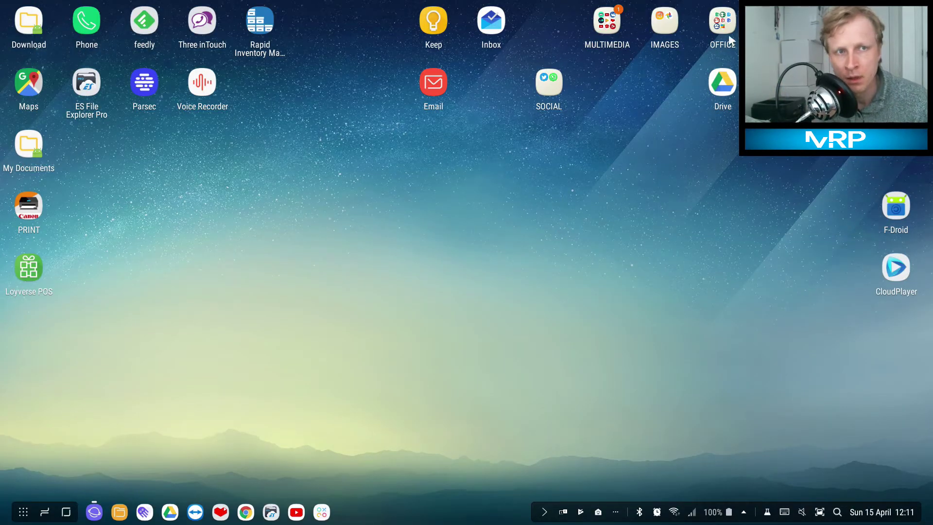
pyautogui.click(722, 24)
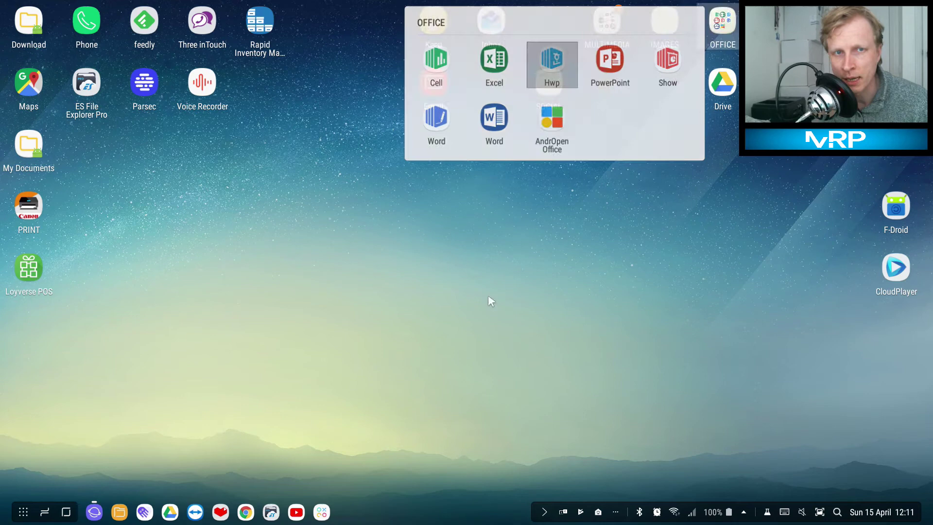
pyautogui.click(550, 64)
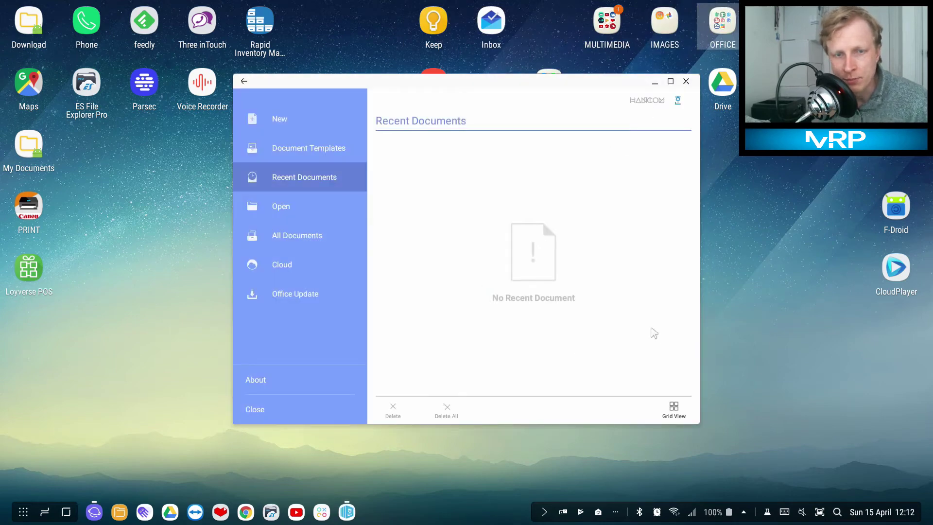
# Create a new document with the lines 'Sunday 15 April 2018' and 'Printing Is Amazing'.
pyautogui.click(278, 119)
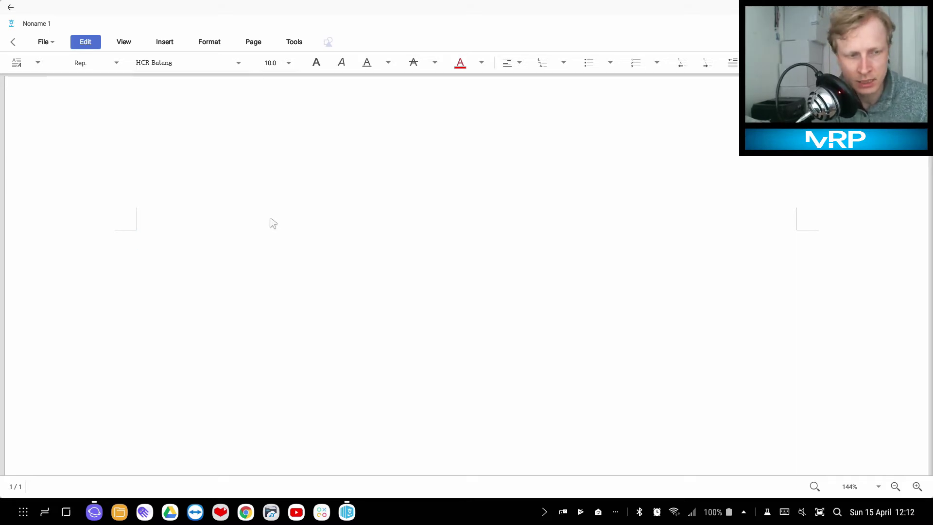
pyautogui.write('Sunday  15')
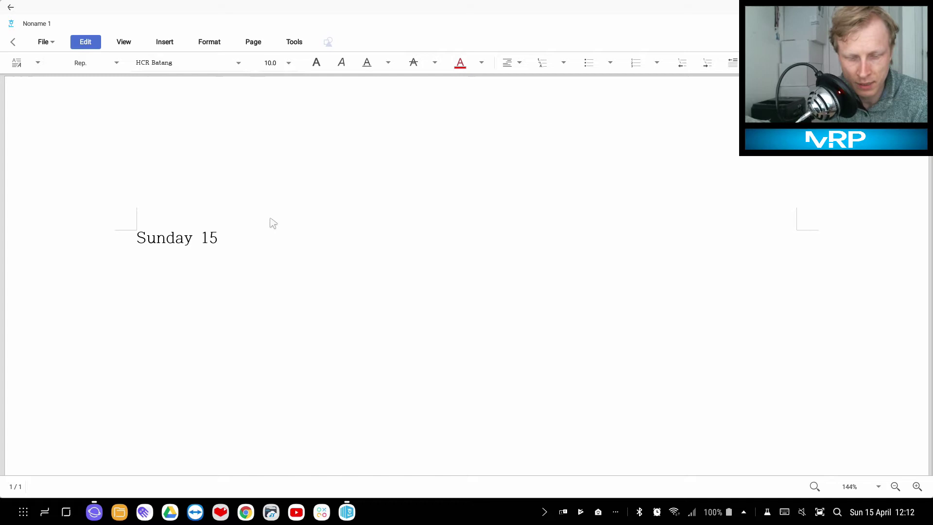
pyautogui.write('Apr')
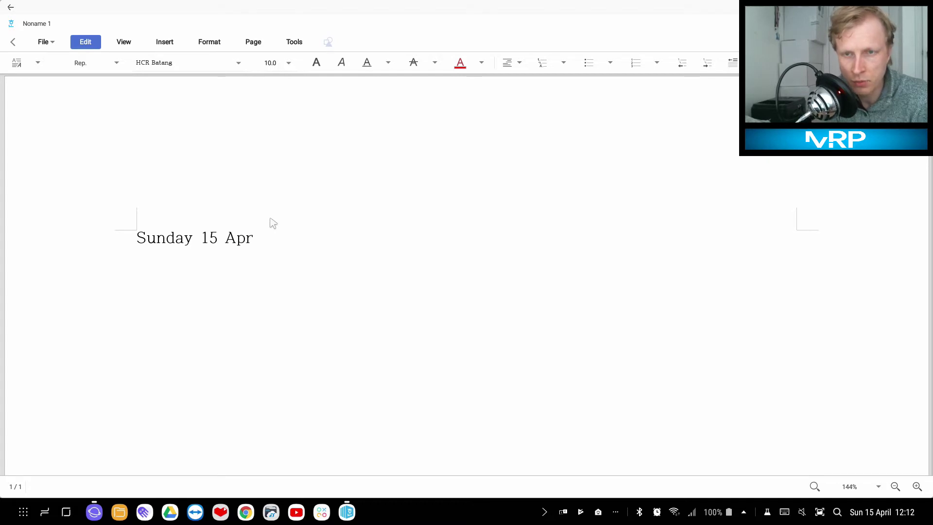
pyautogui.write('il 2018')
pyautogui.write('Printing')
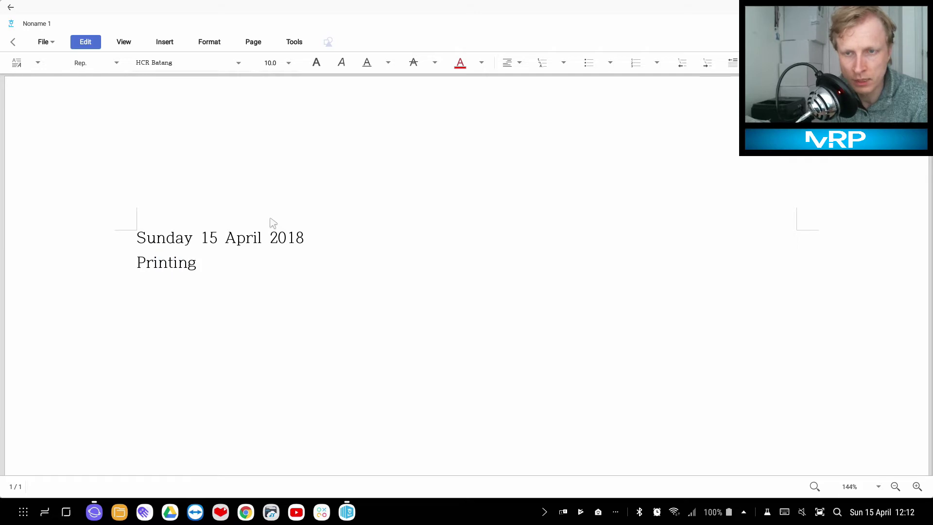
pyautogui.write('Is Ama')
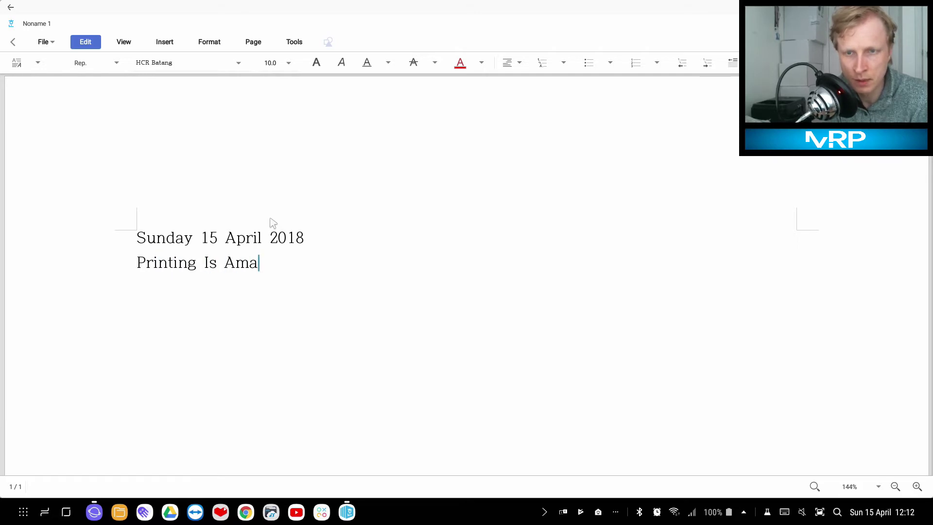
pyautogui.write('zing')
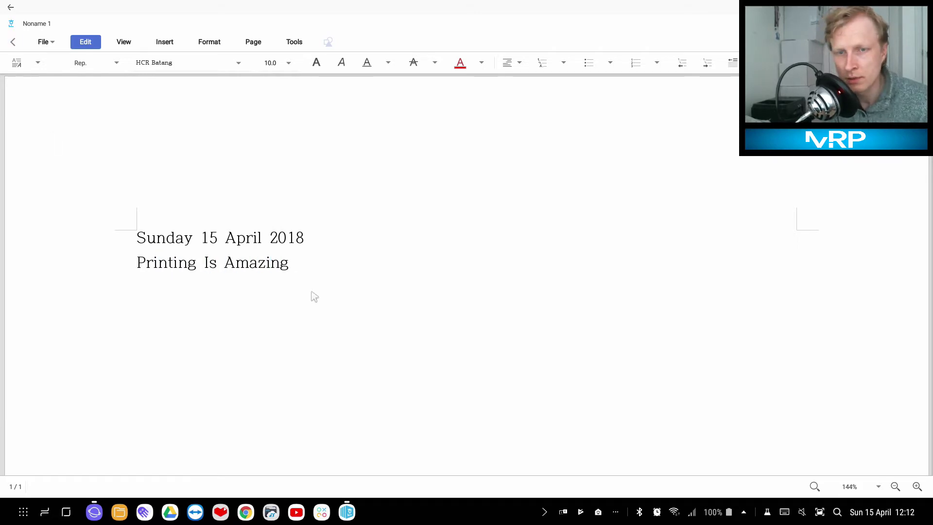
# Print the whole document from Hancom Office to the Android print screen.
pyautogui.click(290, 262)
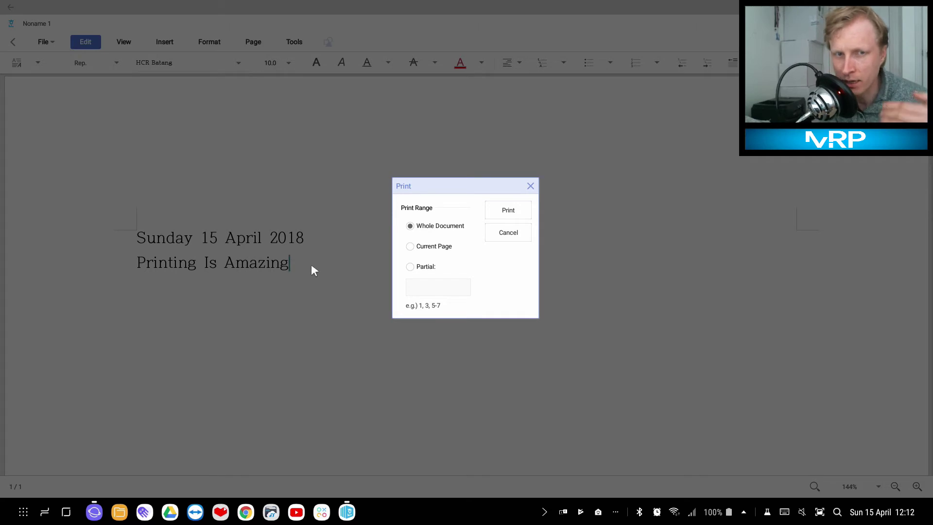
pyautogui.moveTo(338, 271)
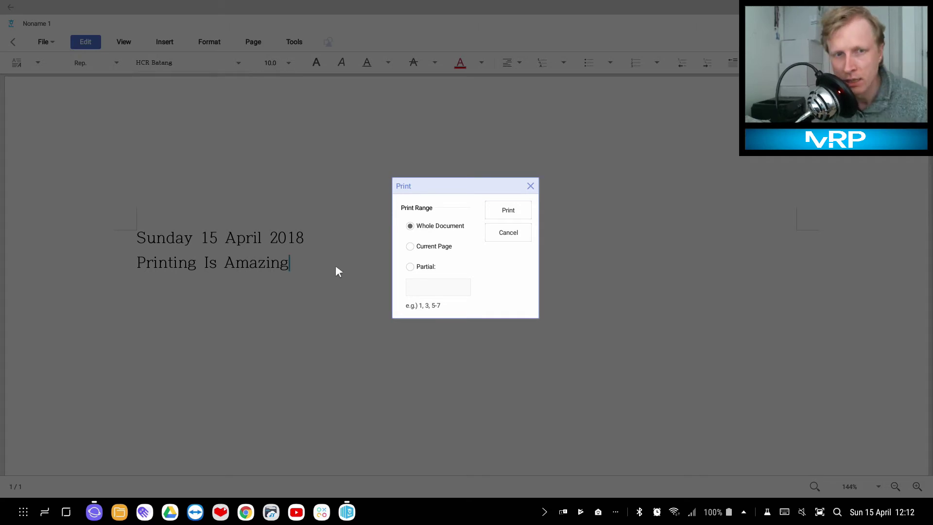
pyautogui.moveTo(428, 270)
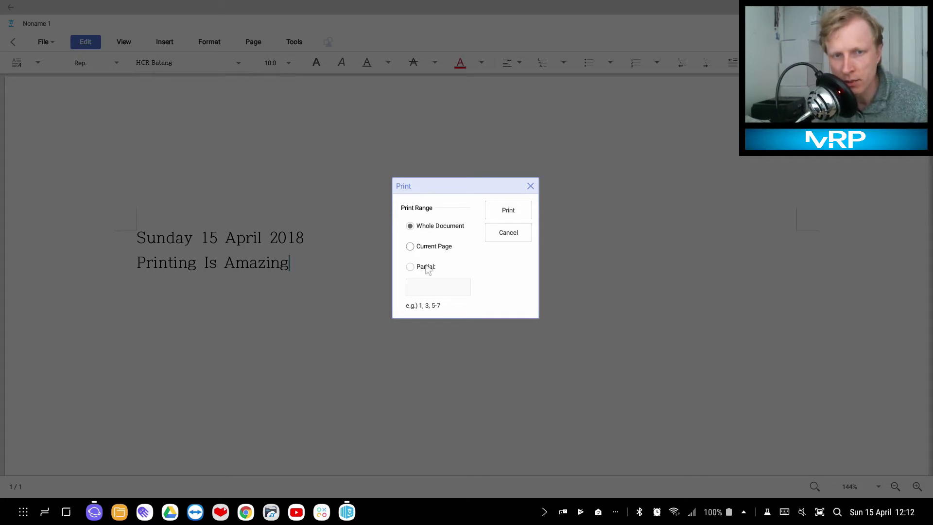
pyautogui.click(507, 209)
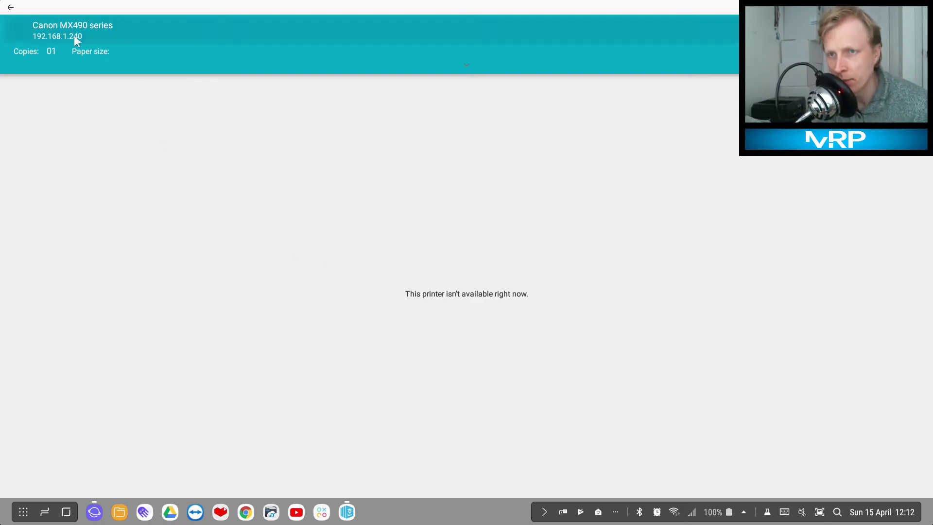
# Show all printers and the services available for adding a printer.
pyautogui.click(71, 30)
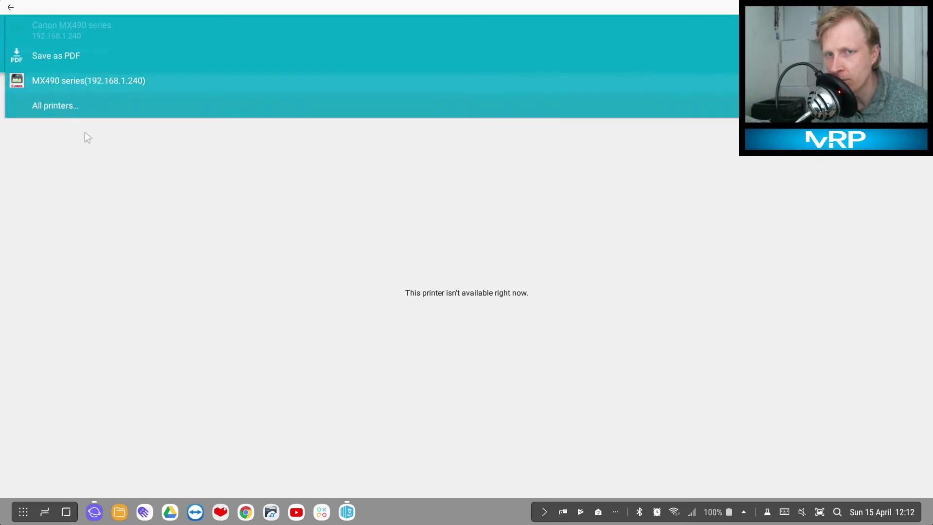
pyautogui.click(56, 105)
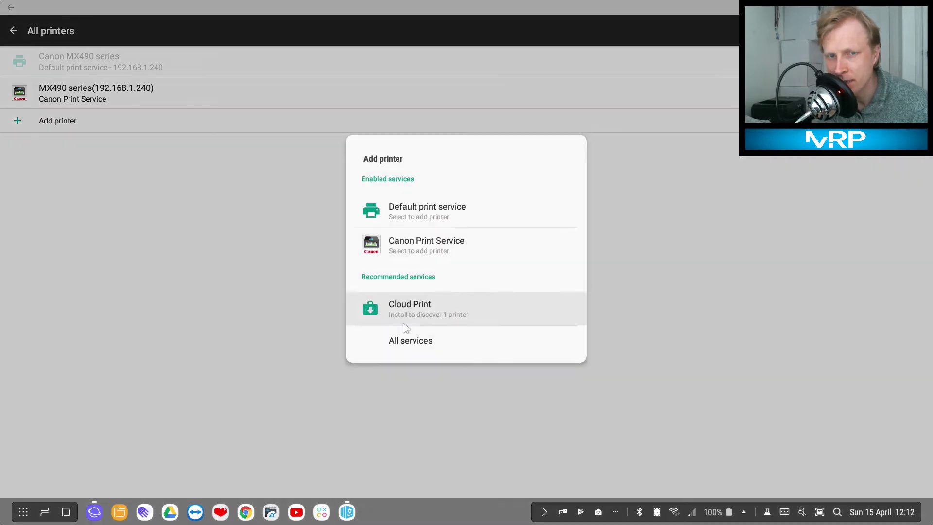
pyautogui.moveTo(476, 323)
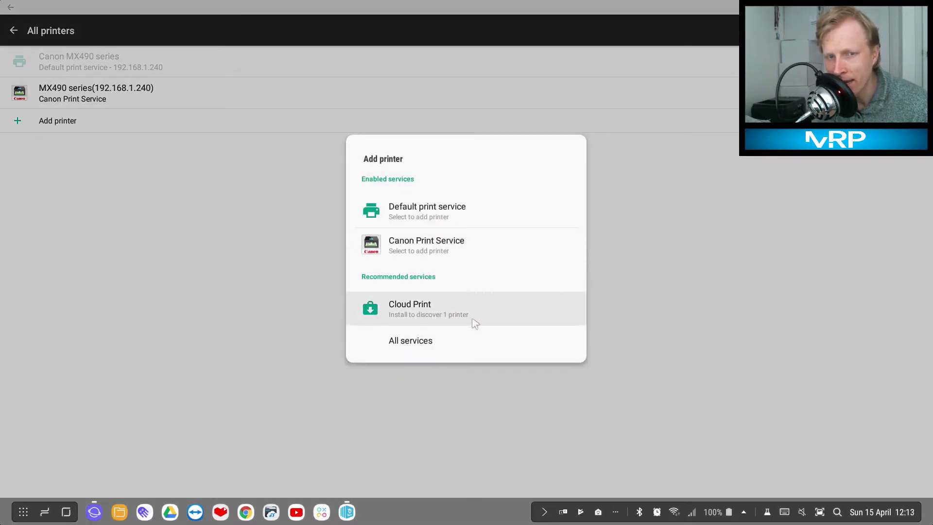
pyautogui.moveTo(367, 316)
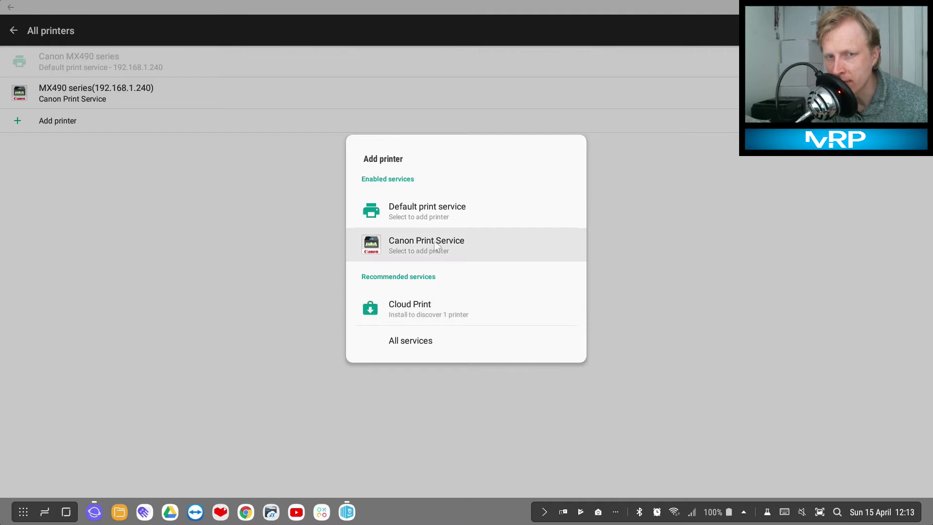
pyautogui.moveTo(409, 308)
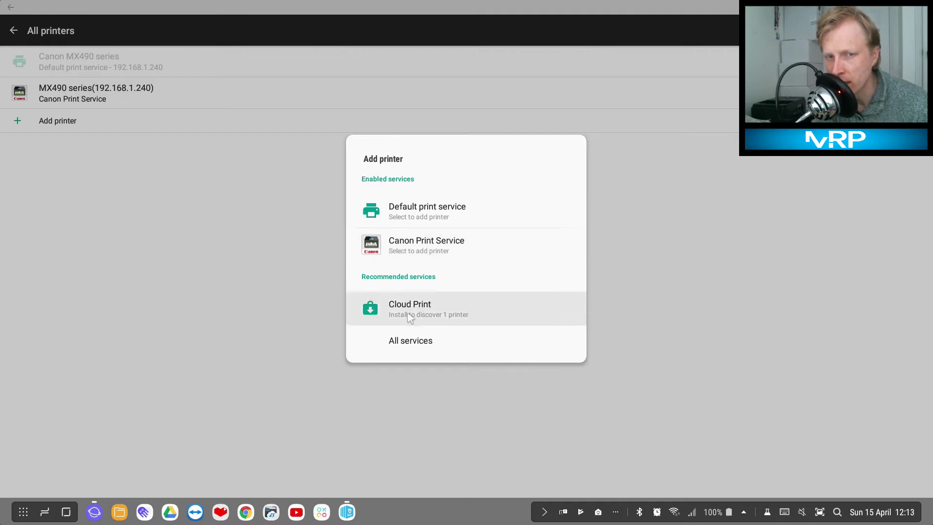
# Get the recommended Cloud Print service from Google LLC in Play Store and install it.
pyautogui.click(410, 308)
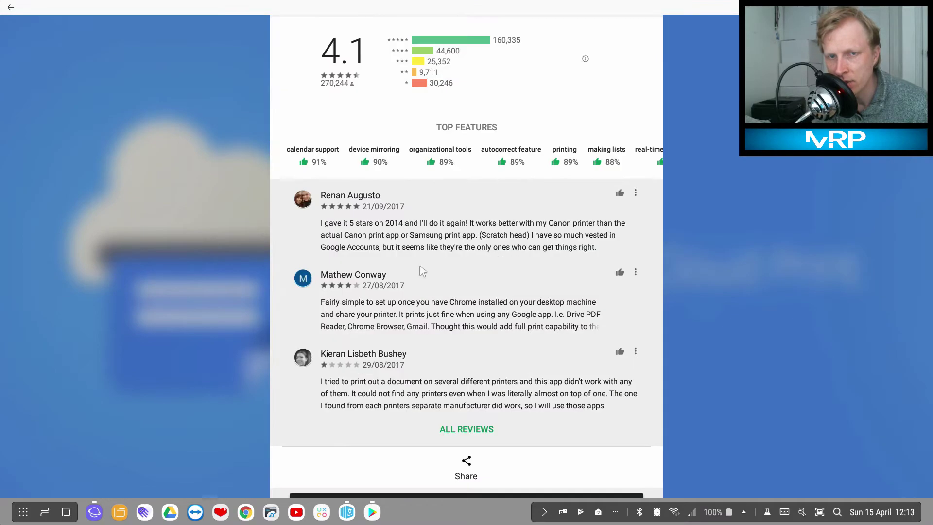
pyautogui.scroll(3)
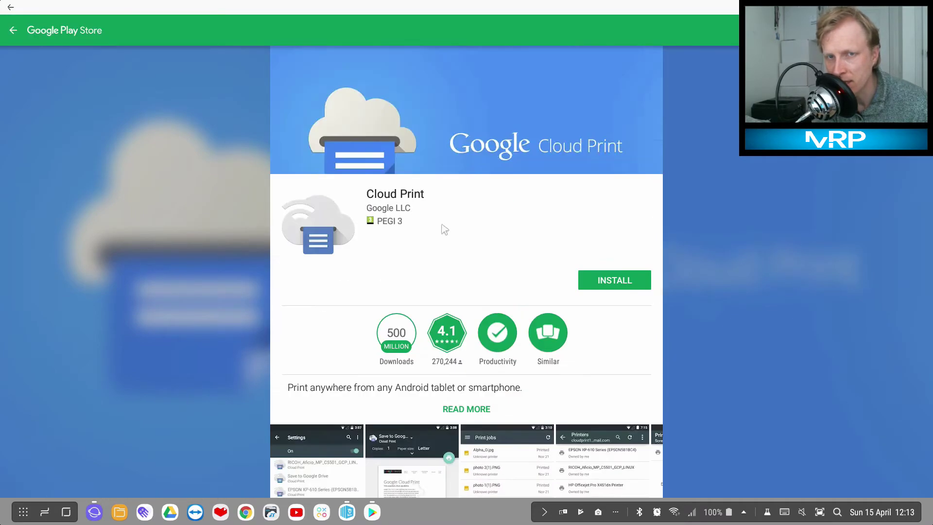
pyautogui.scroll(-3)
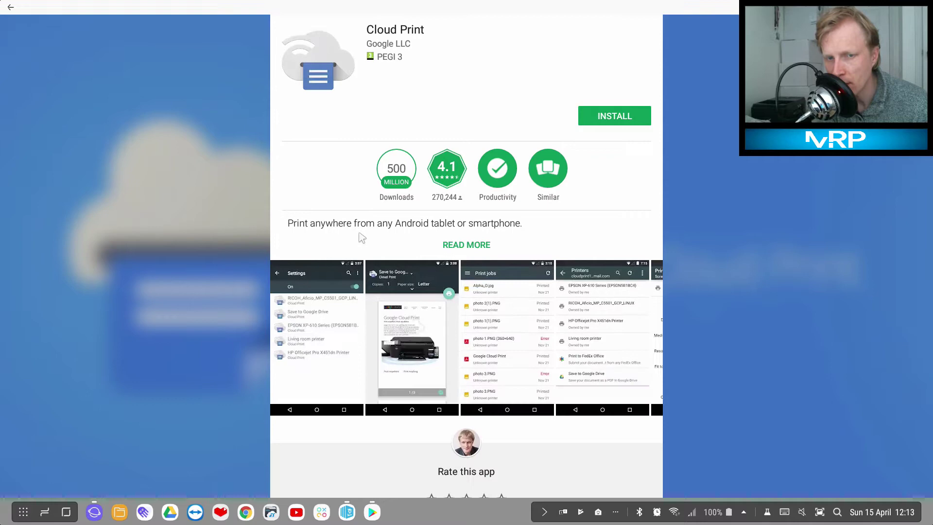
pyautogui.scroll(-3)
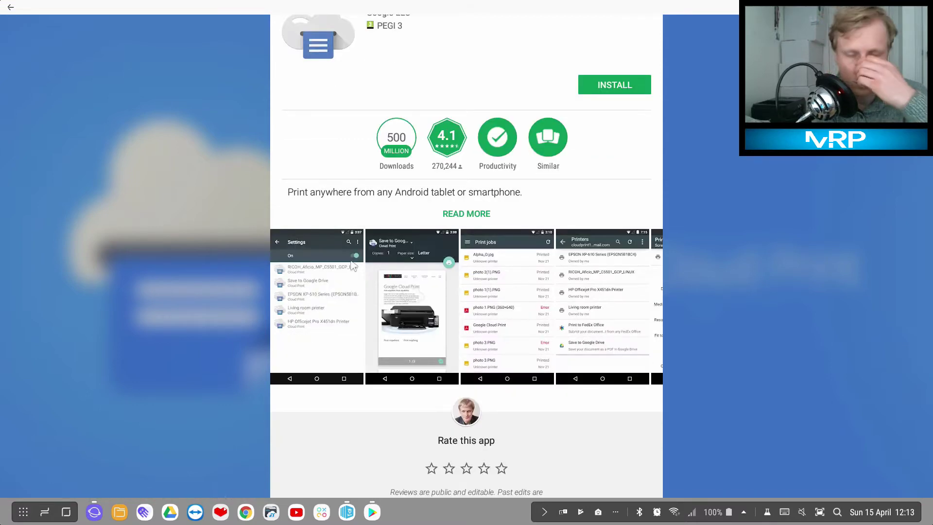
pyautogui.scroll(3)
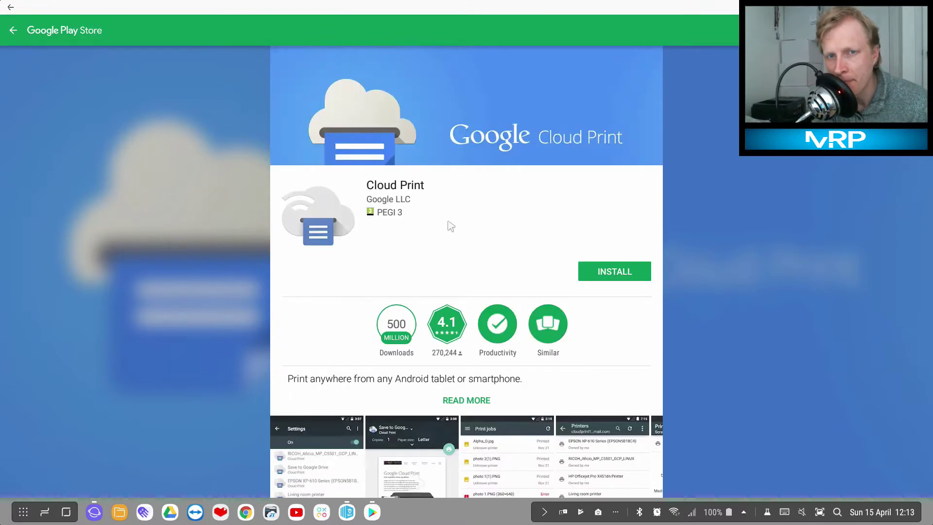
pyautogui.click(615, 272)
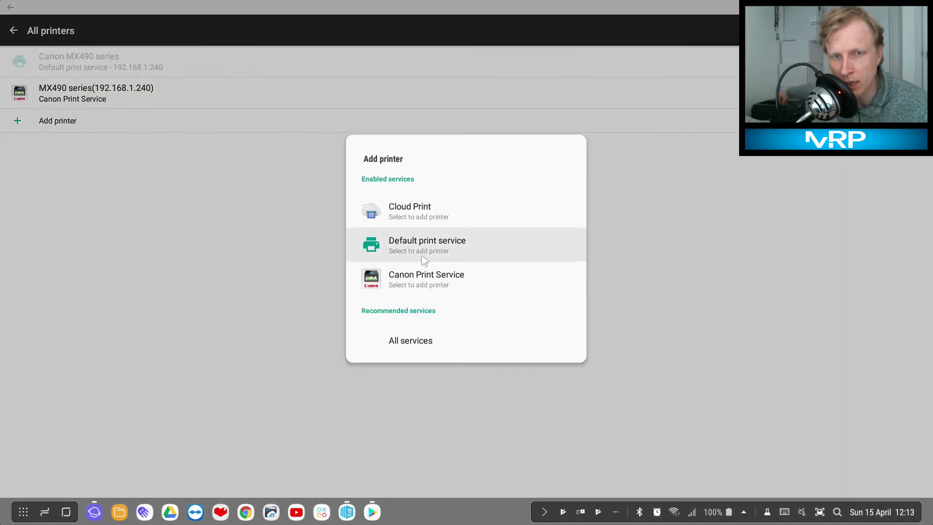
pyautogui.moveTo(413, 218)
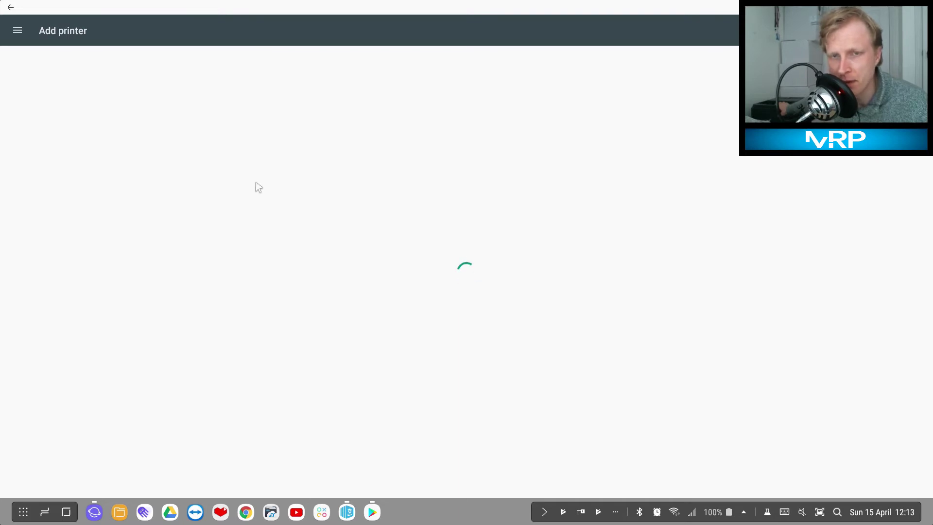
pyautogui.moveTo(413, 352)
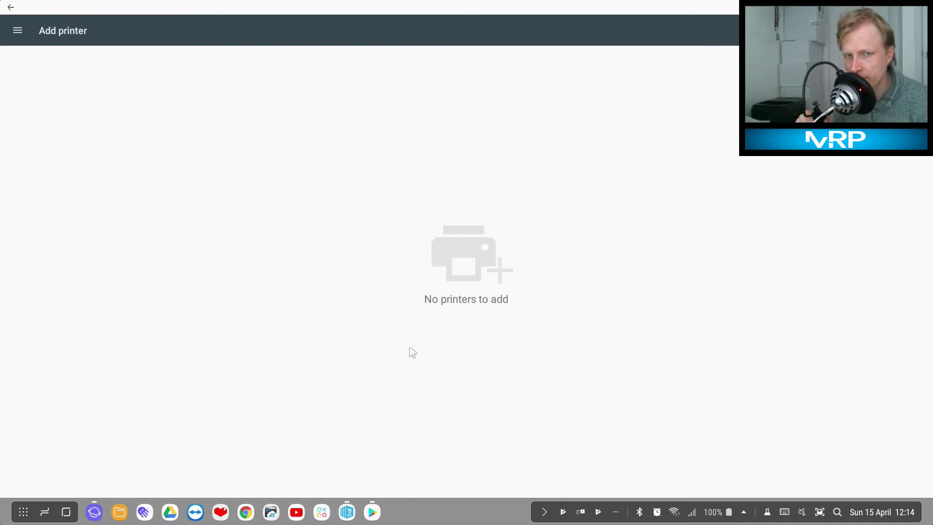
pyautogui.moveTo(22, 80)
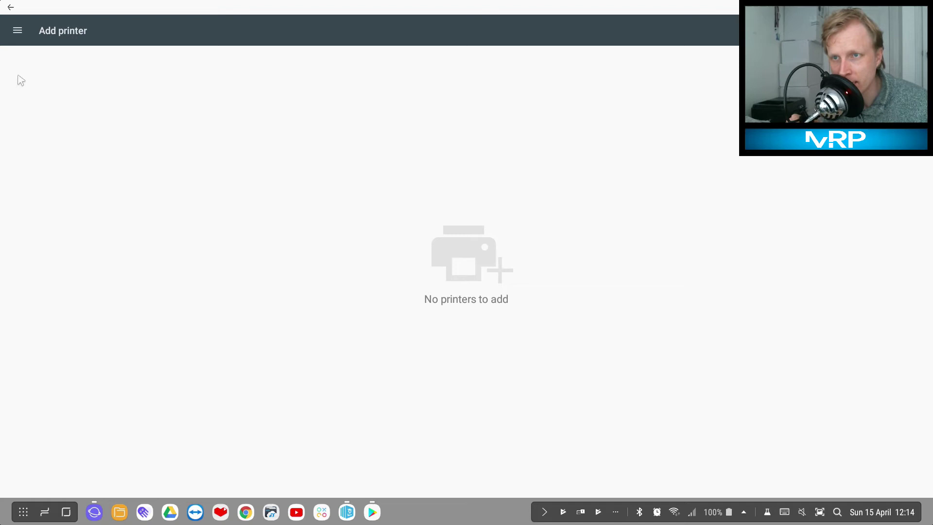
# From Manage printers, delete the offline Canon MX490 series_DC6C91 printer and confirm.
pyautogui.click(18, 30)
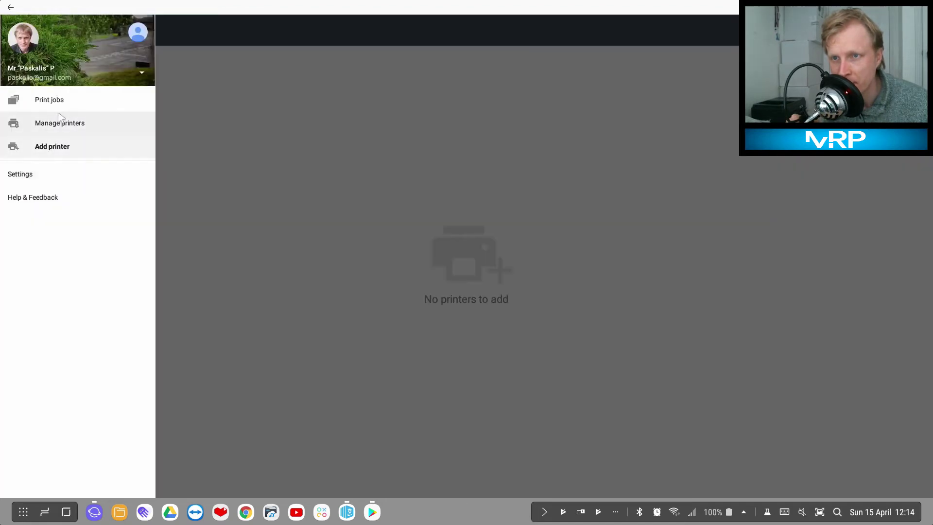
pyautogui.click(59, 123)
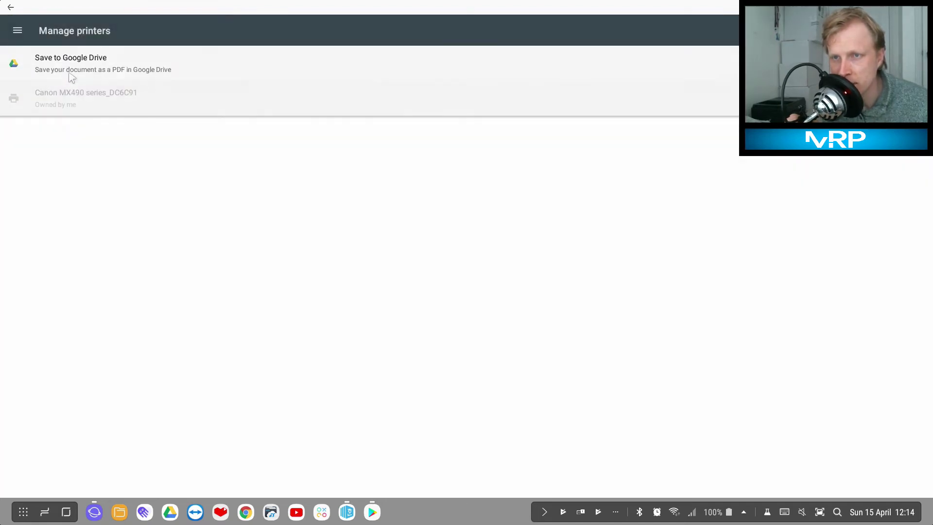
pyautogui.moveTo(83, 107)
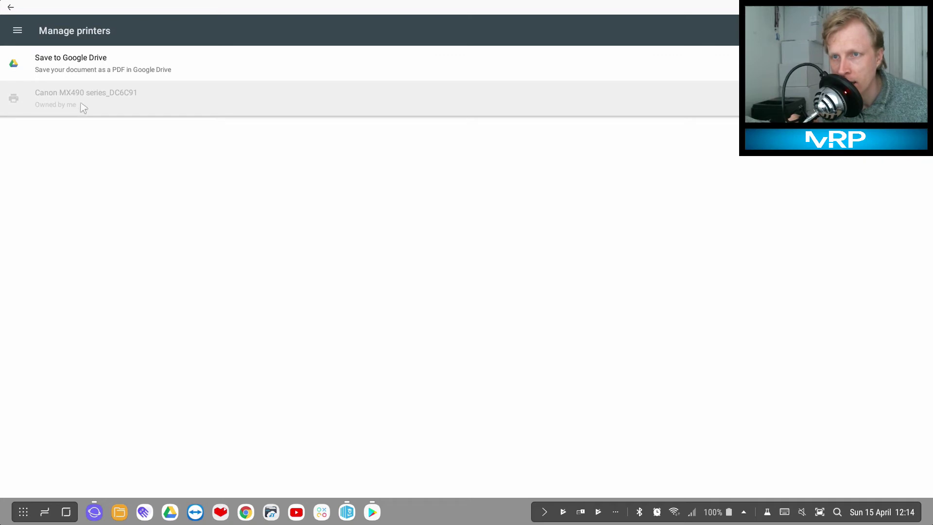
pyautogui.click(86, 98)
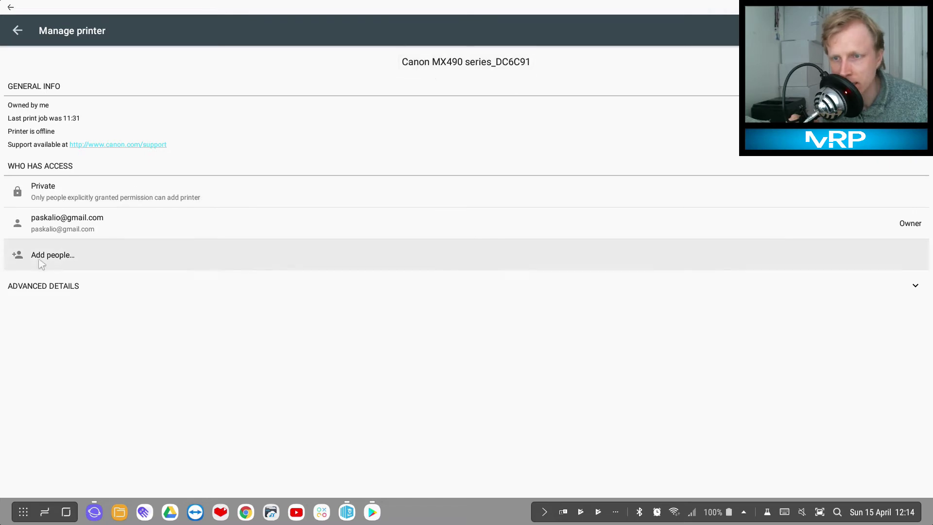
pyautogui.moveTo(168, 156)
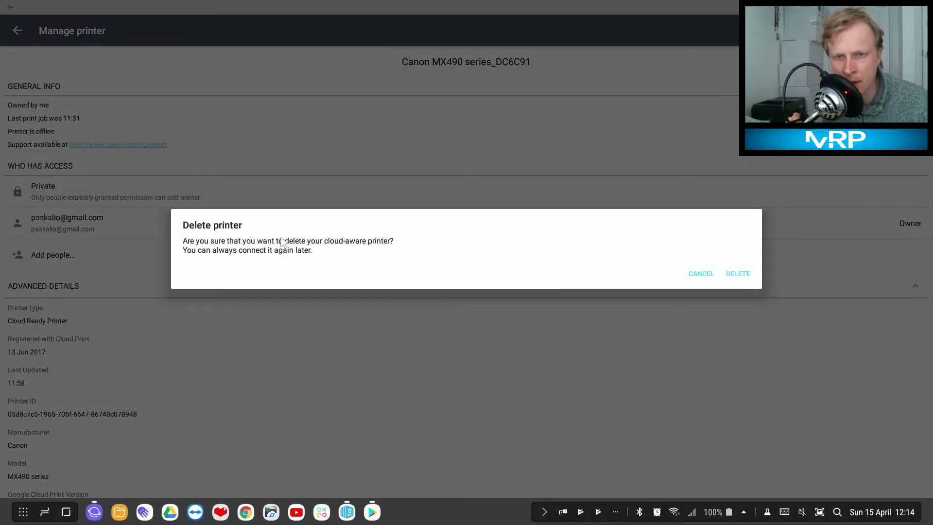
pyautogui.click(738, 273)
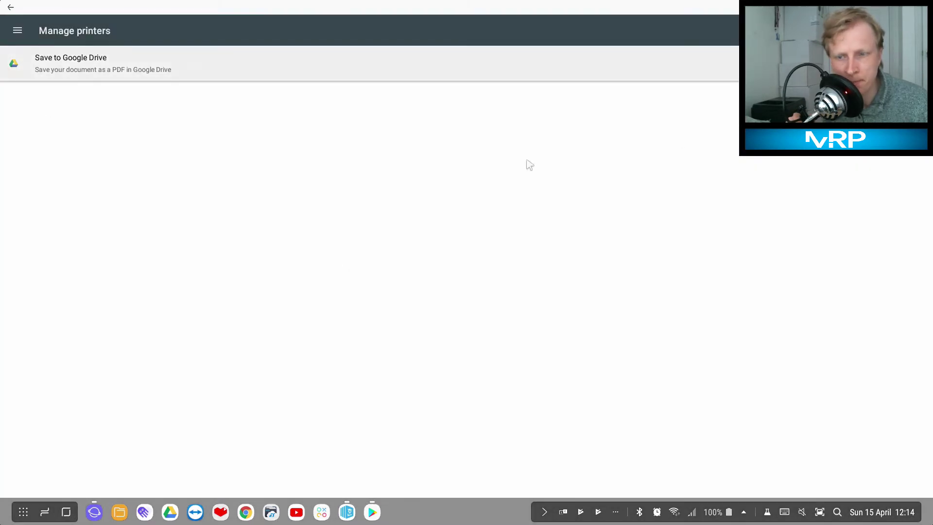
pyautogui.click(18, 30)
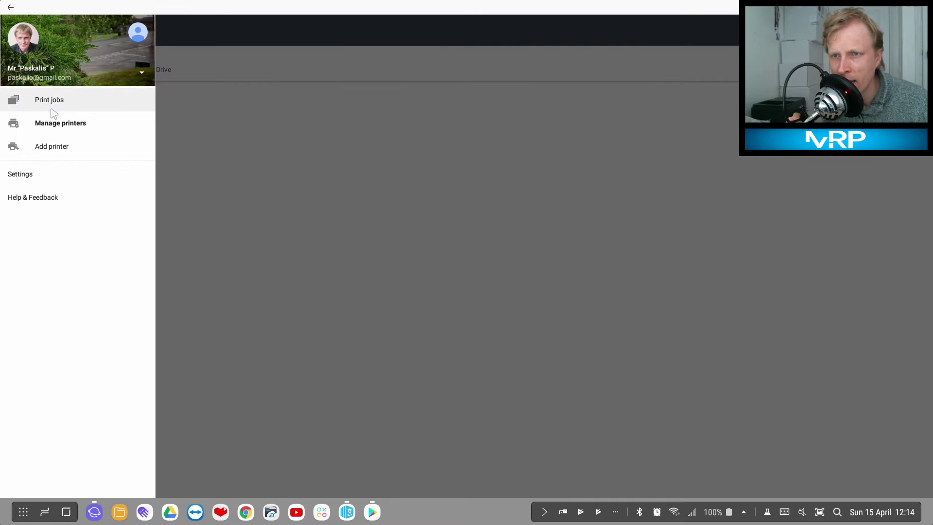
# Go to Add printer, which reports no printers to add.
pyautogui.click(52, 146)
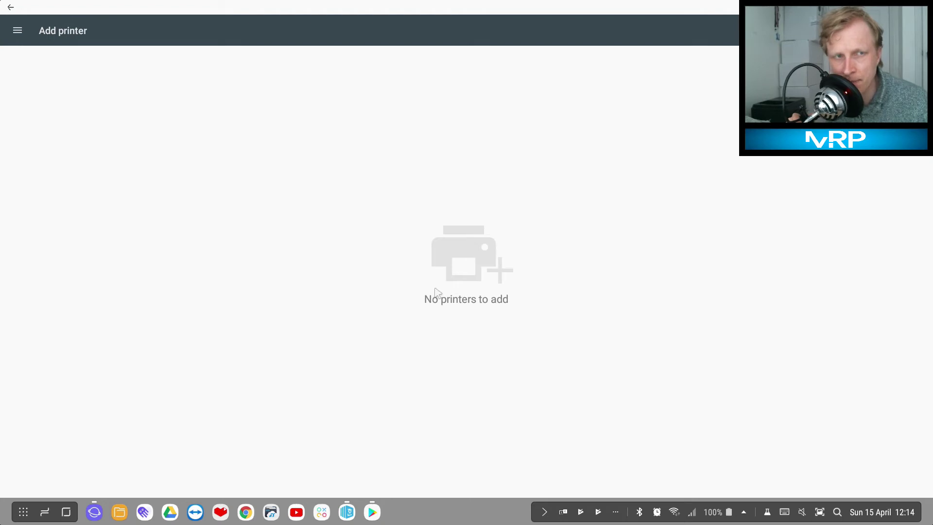
pyautogui.moveTo(481, 267)
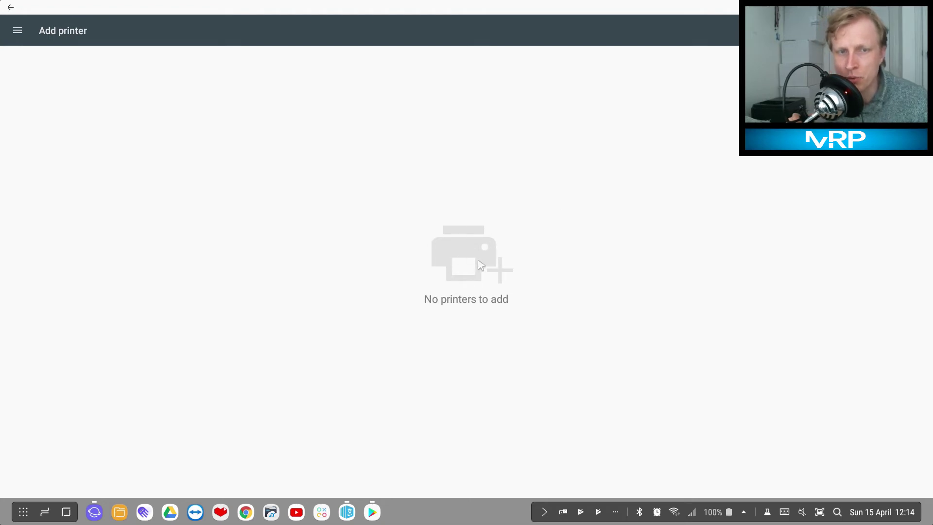
pyautogui.moveTo(73, 95)
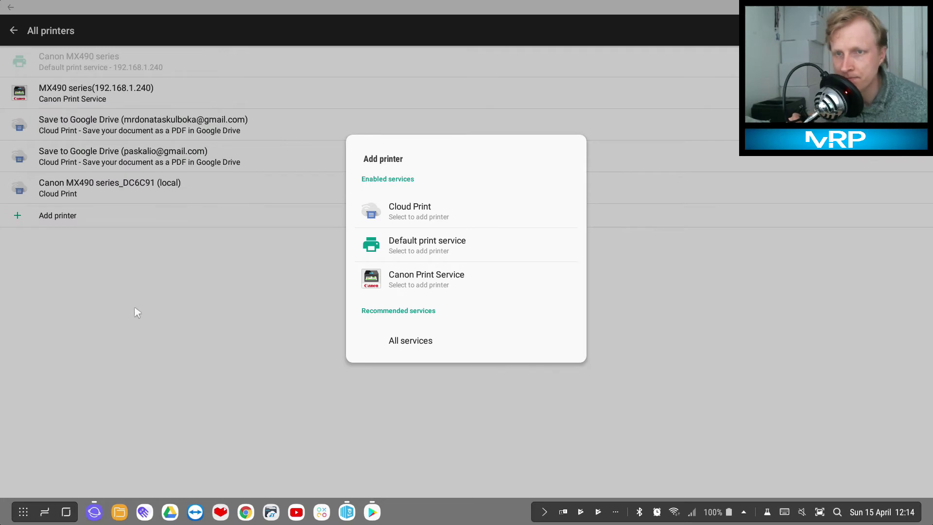
# Dismiss the add-printer choices and print the test page to Canon MX490 series_DC6C91 (local).
pyautogui.click(137, 312)
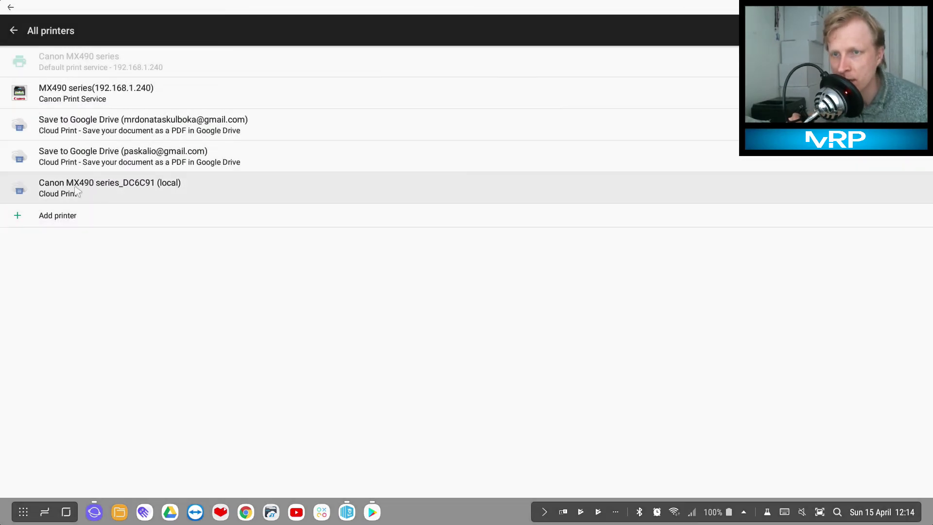
pyautogui.moveTo(161, 126)
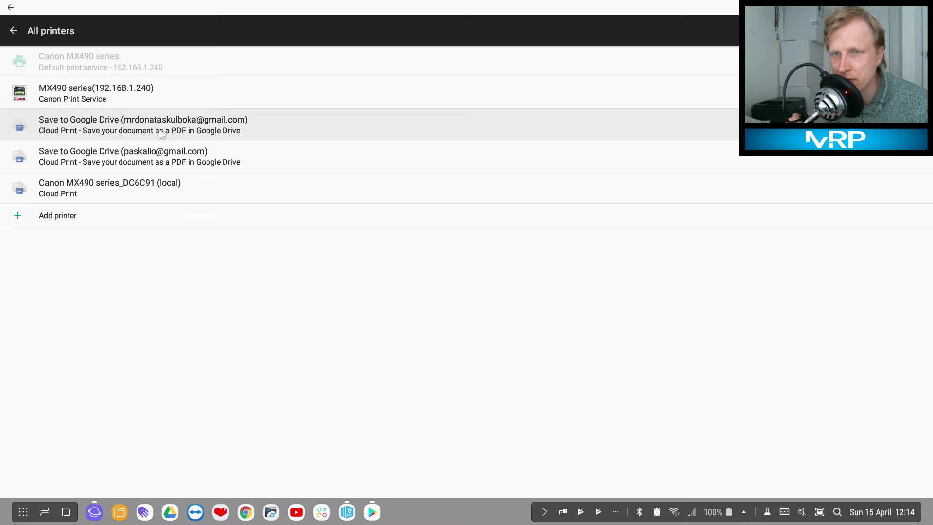
pyautogui.moveTo(99, 194)
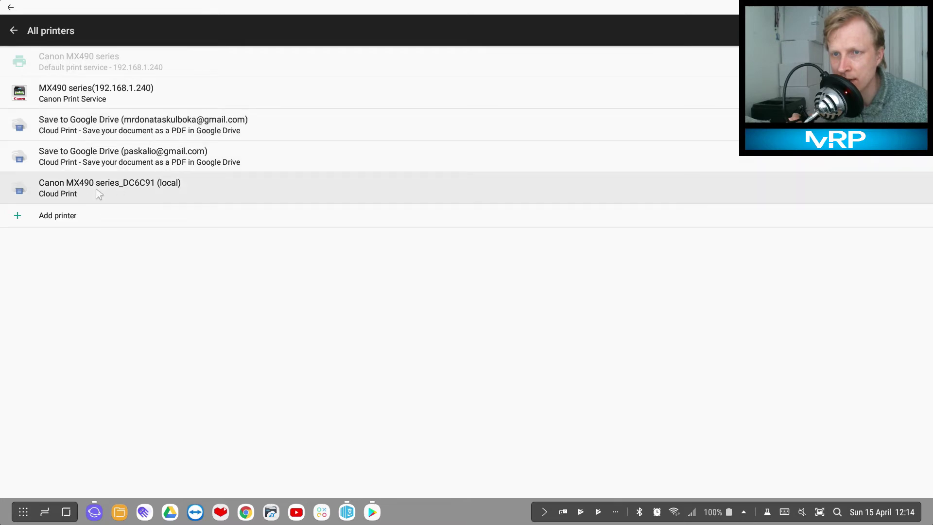
pyautogui.click(110, 188)
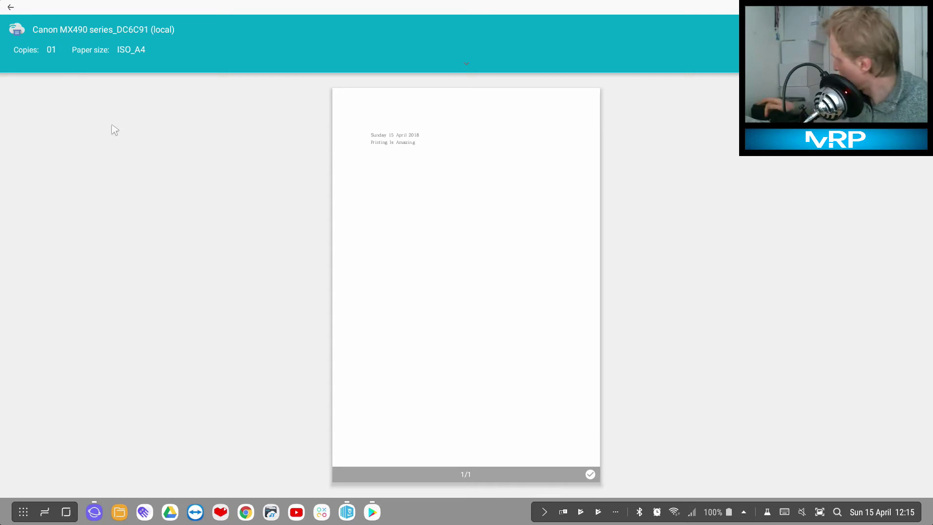
pyautogui.moveTo(131, 131)
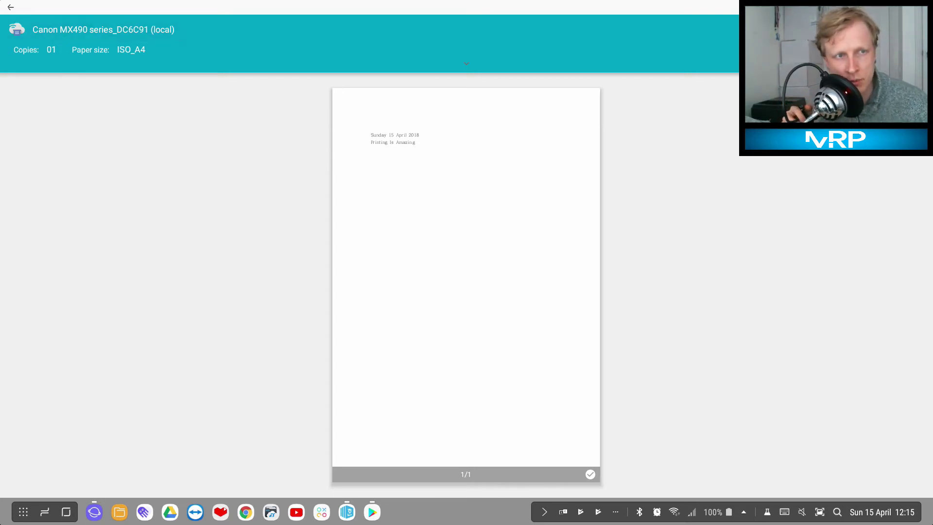
pyautogui.click(590, 474)
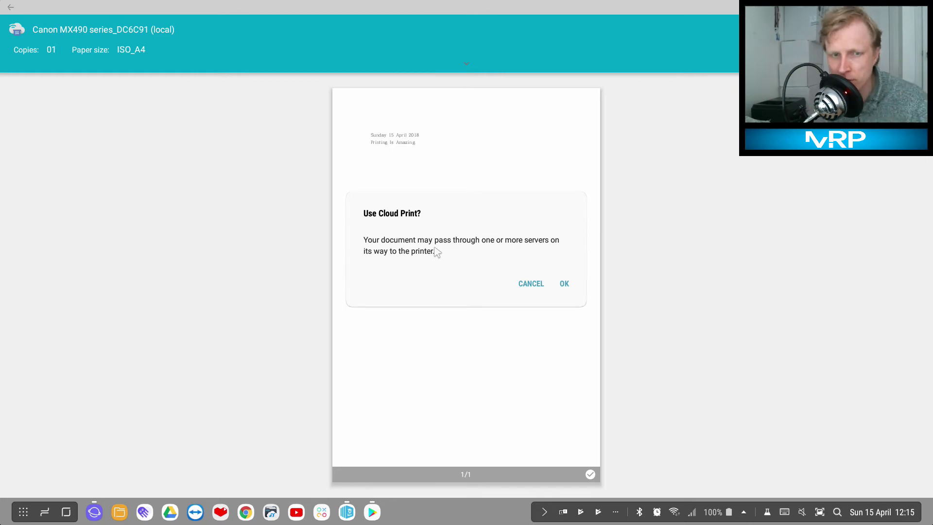
pyautogui.moveTo(465, 231)
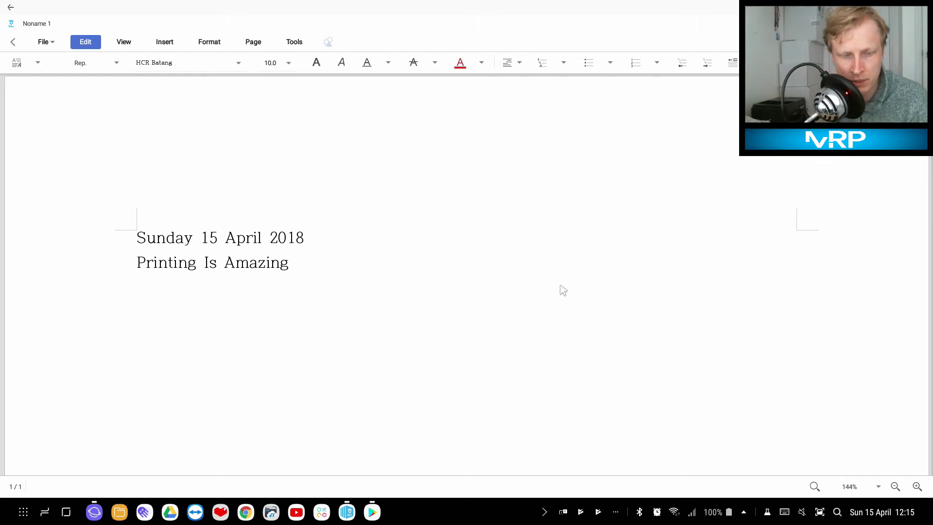
pyautogui.moveTo(320, 246)
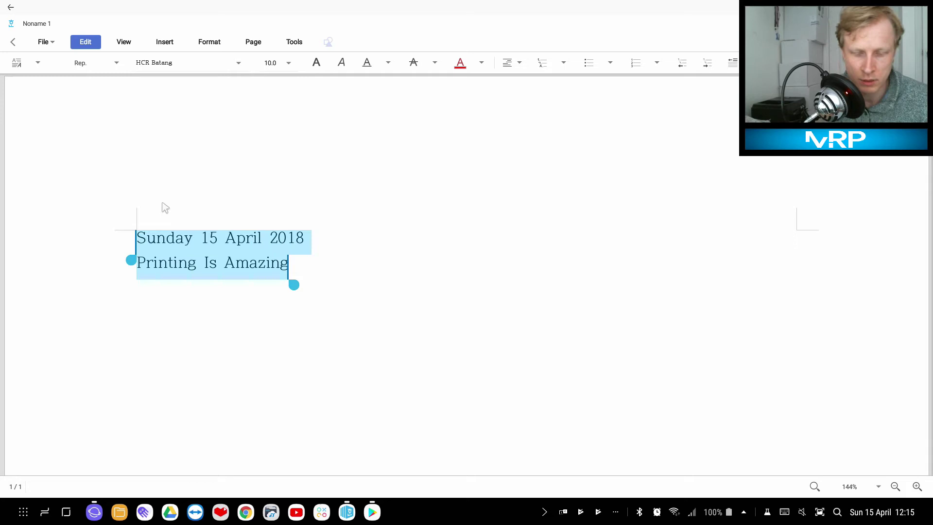
# Set the selected text's font size to 32 pt.
pyautogui.click(288, 62)
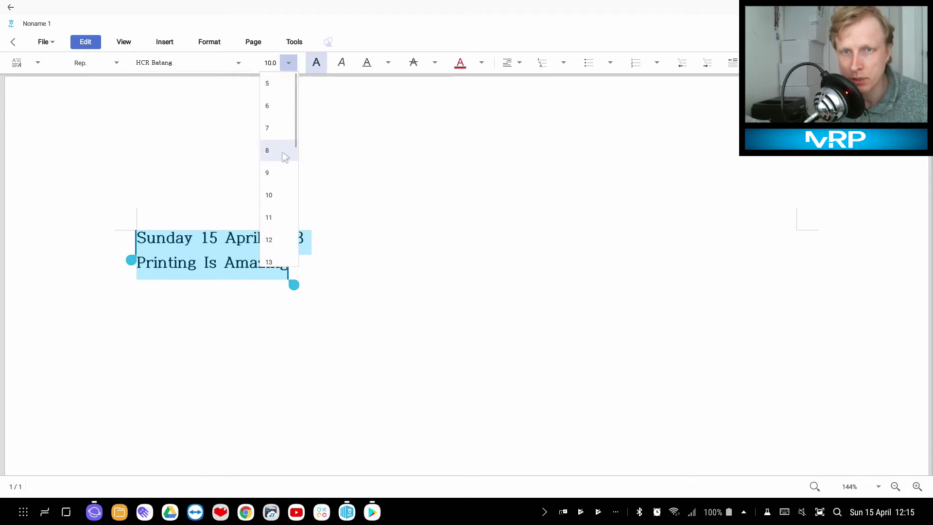
pyautogui.click(269, 144)
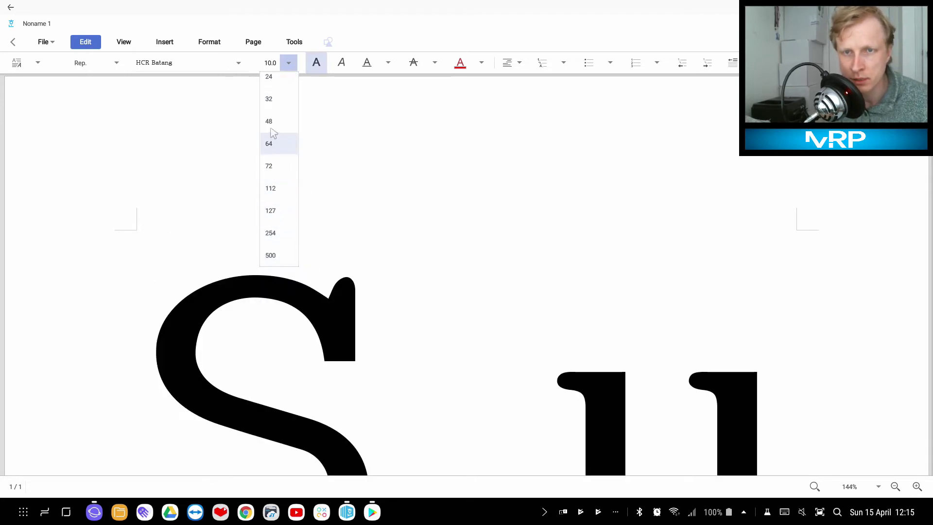
pyautogui.click(268, 98)
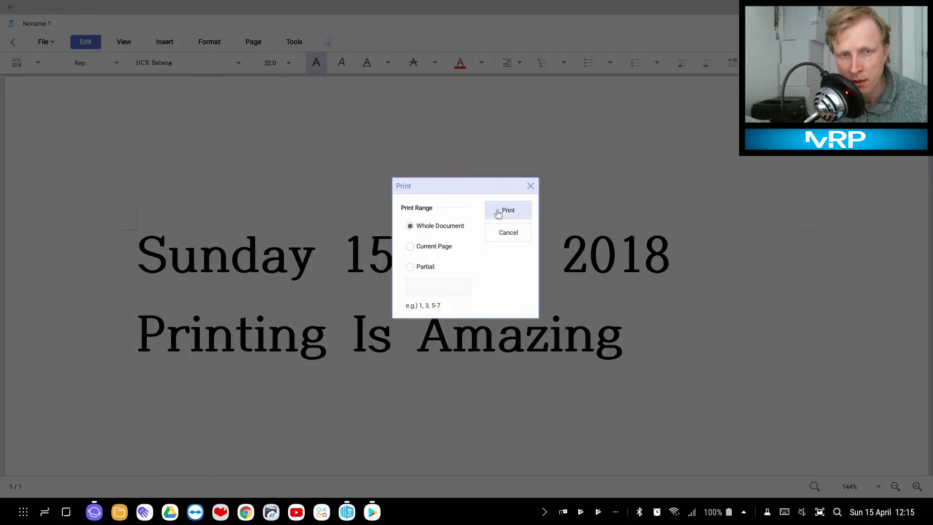
# Print the whole document to the MX490 series(192.168.1.240) printer.
pyautogui.click(507, 210)
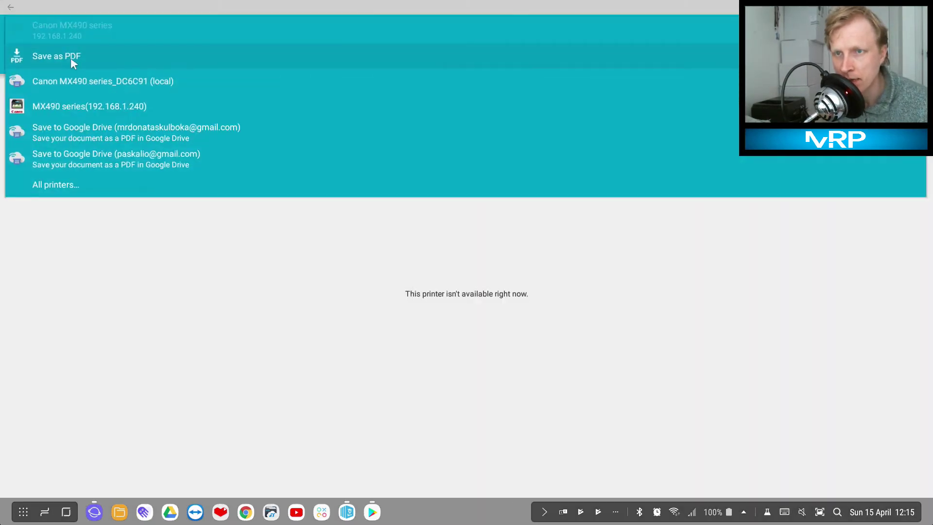
pyautogui.moveTo(89, 107)
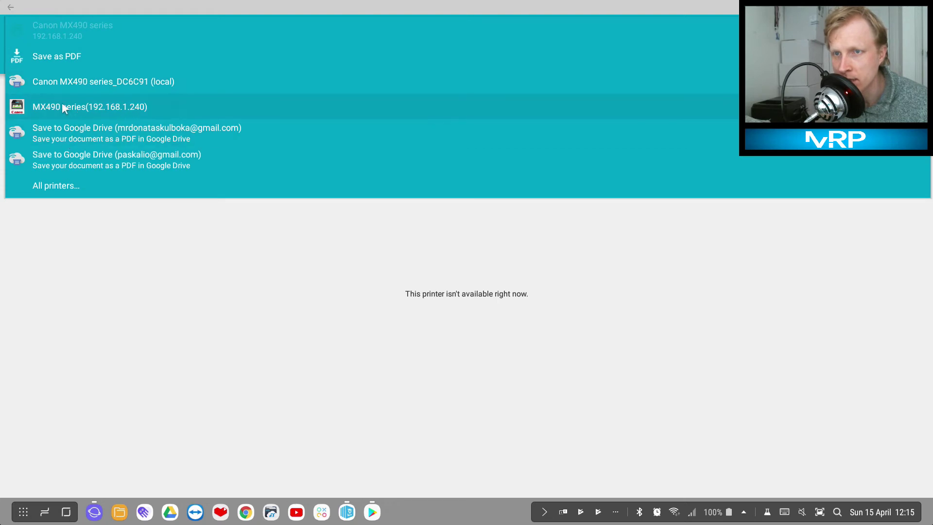
pyautogui.click(89, 107)
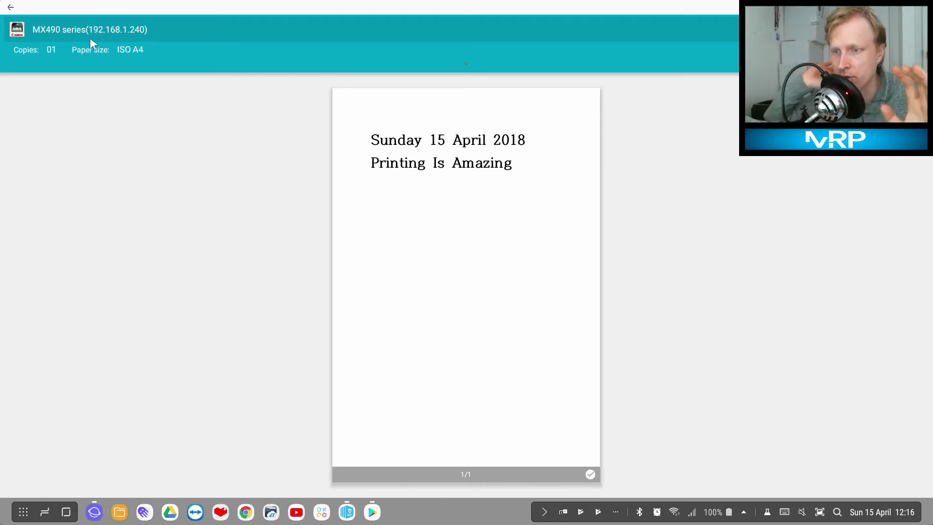
pyautogui.moveTo(94, 75)
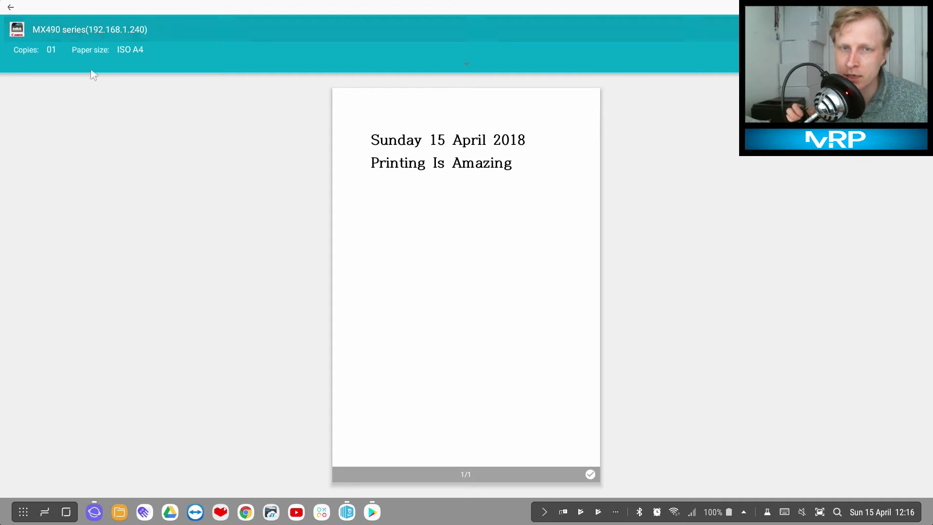
pyautogui.moveTo(225, 132)
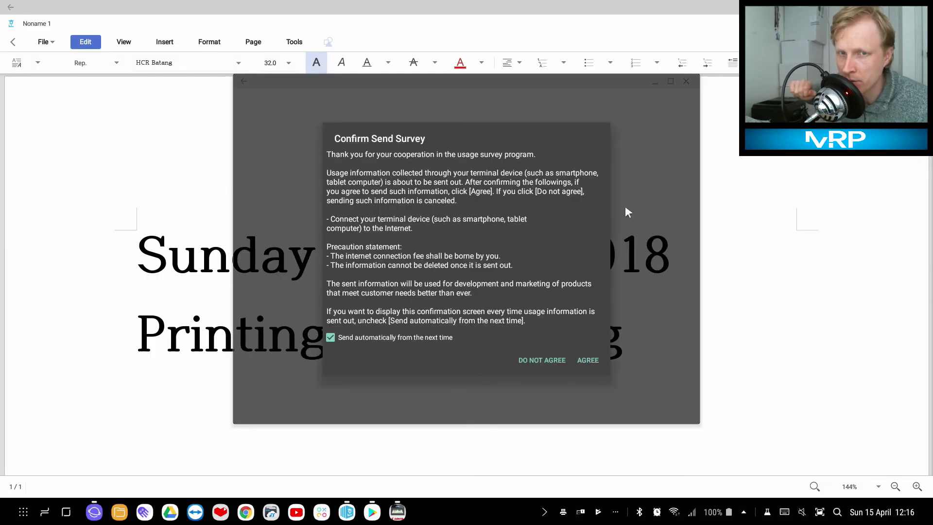
pyautogui.moveTo(393, 150)
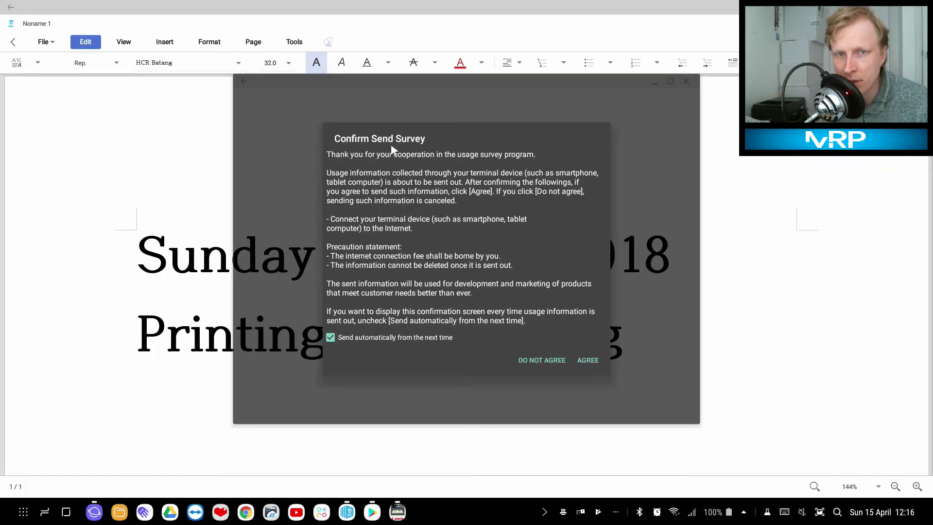
# Respond to the Confirm Send Survey usage-survey prompt.
pyautogui.click(587, 360)
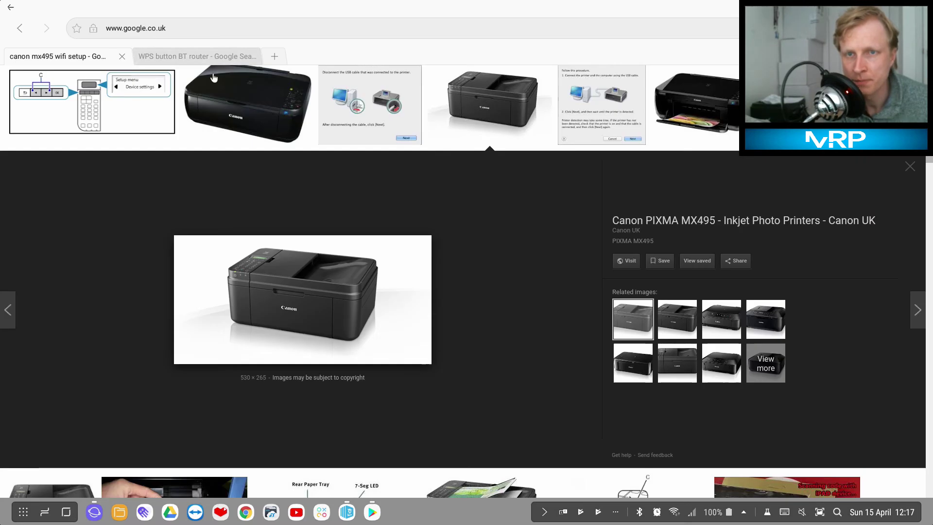
# In a new tab, search Google for 'wiki' and open the Wikipedia Main_Page result.
pyautogui.click(274, 57)
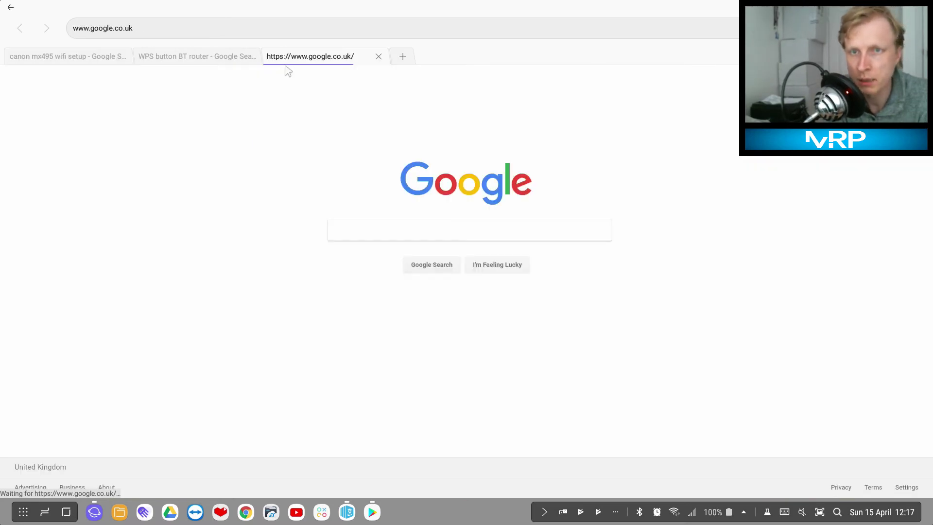
pyautogui.write('wiki')
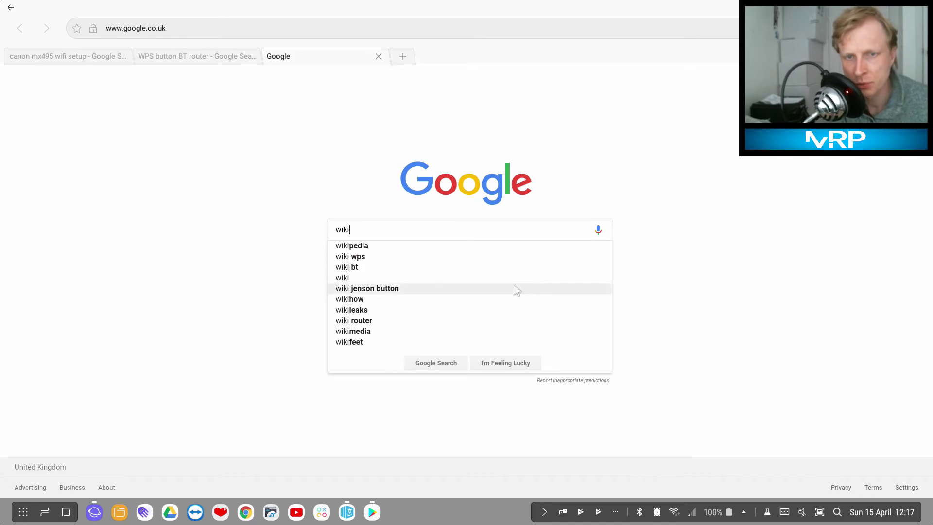
pyautogui.click(352, 245)
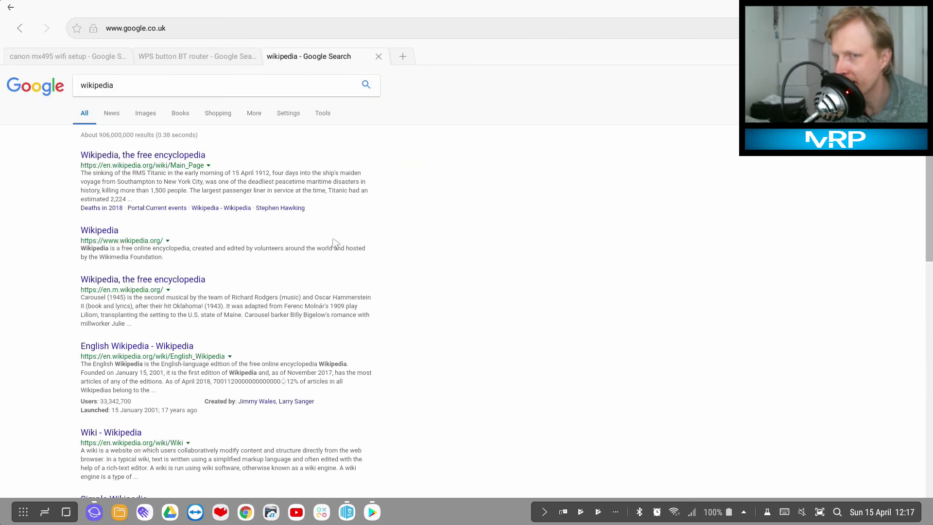
pyautogui.click(142, 154)
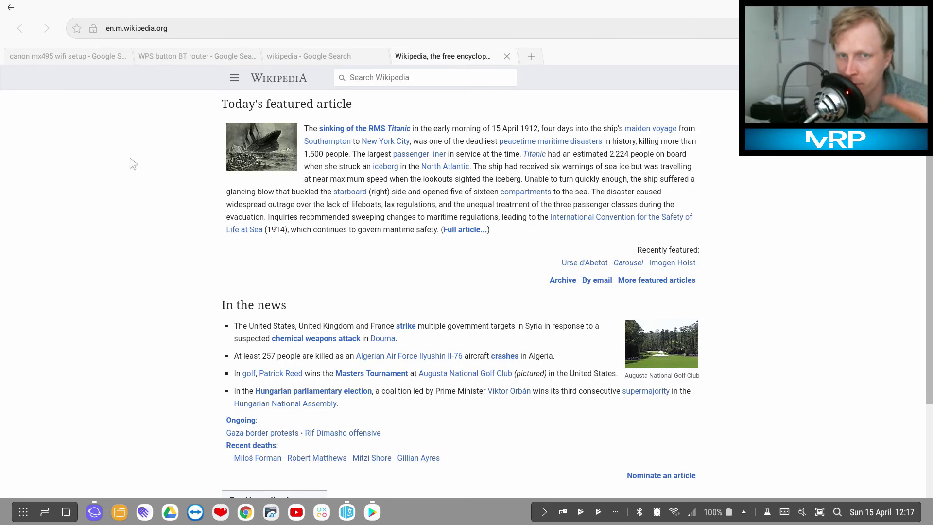
pyautogui.moveTo(620, 99)
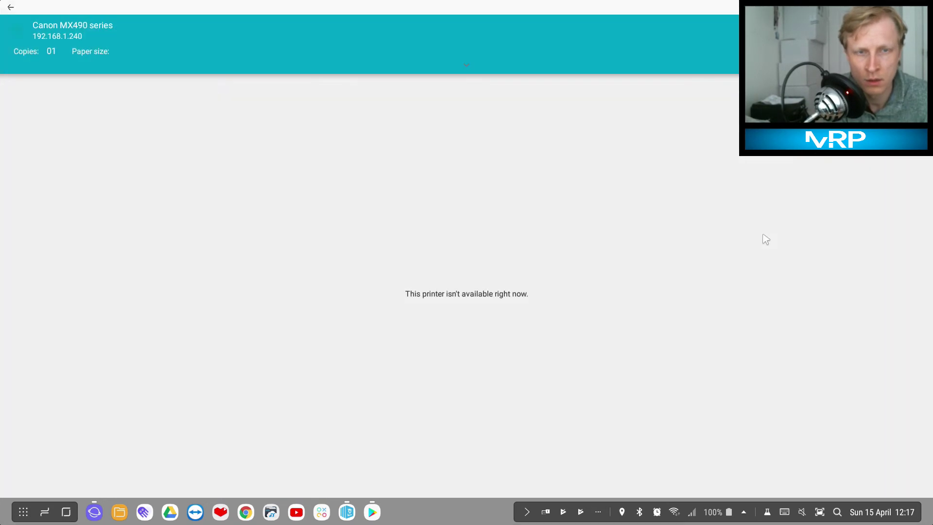
pyautogui.moveTo(542, 390)
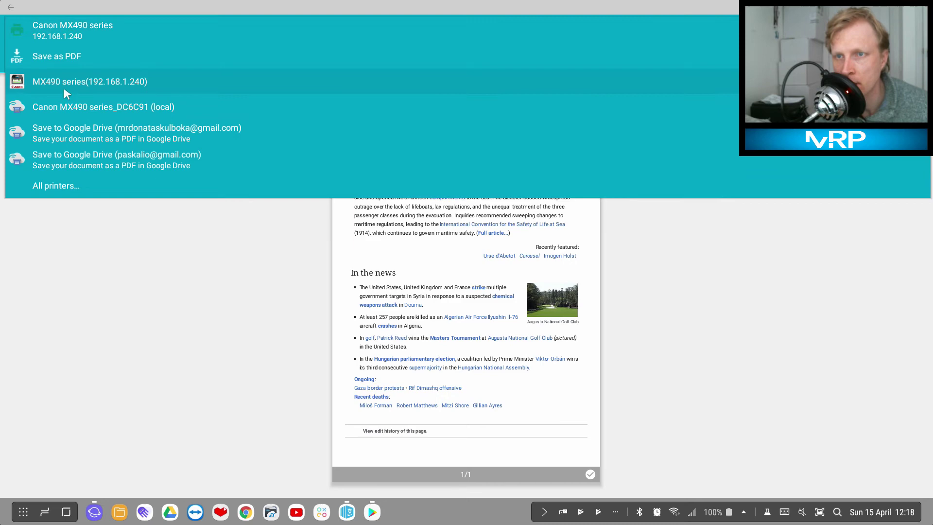
# Select the MX490 series(192.168.1.240) printer for the Wikipedia page.
pyautogui.click(89, 82)
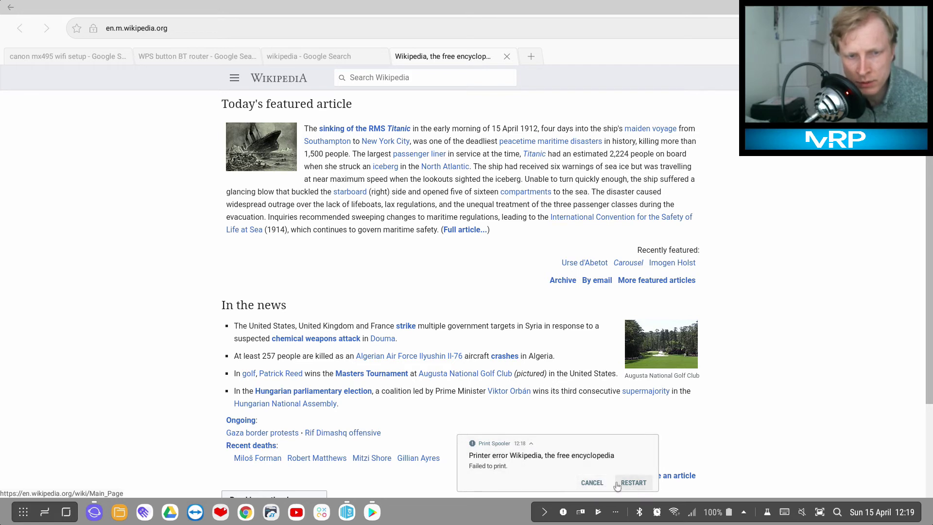
# Restart the failed Wikipedia print job and clear all notifications.
pyautogui.click(633, 484)
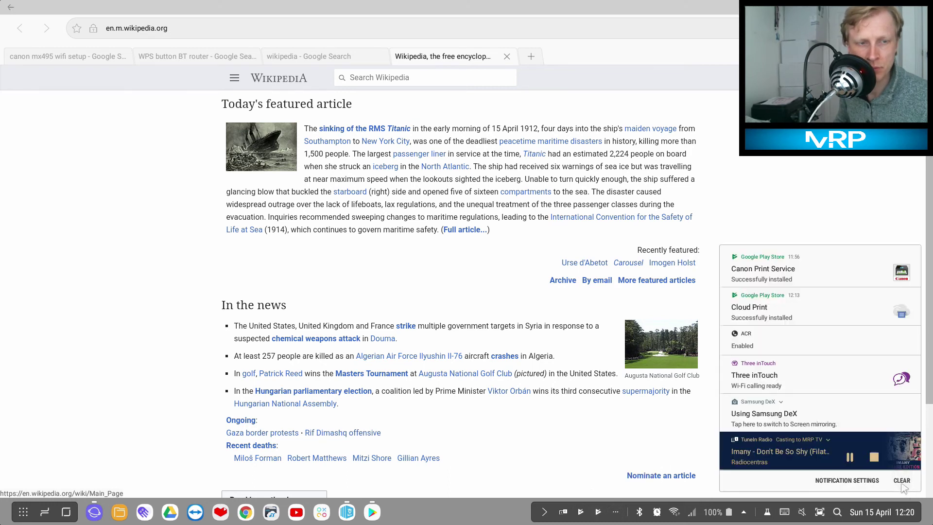
pyautogui.click(902, 480)
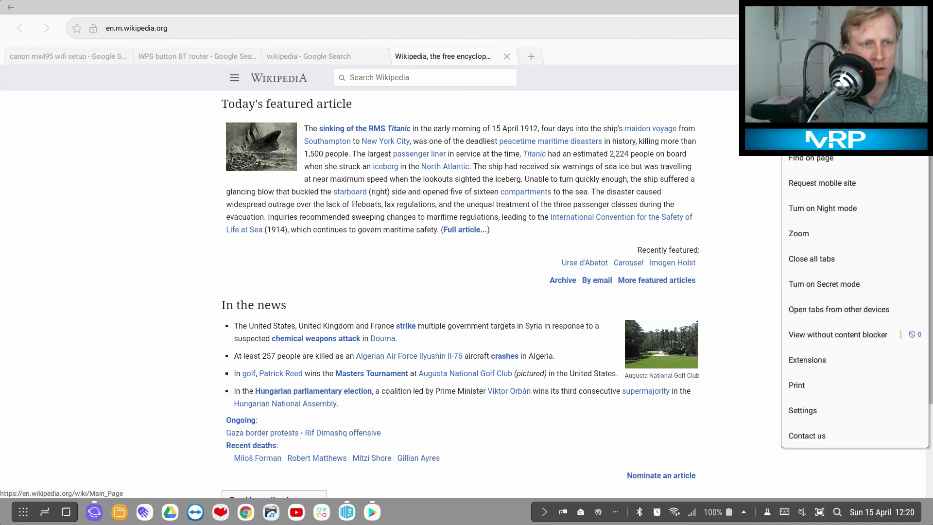
# Print the Wikipedia page, choosing Canon MX490 series_DC6C91 (local) as the target.
pyautogui.click(797, 384)
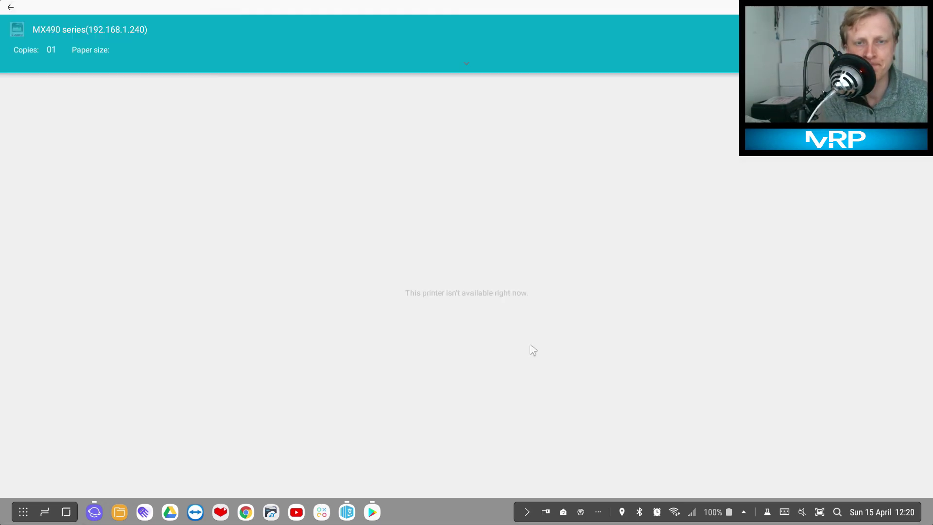
pyautogui.click(90, 30)
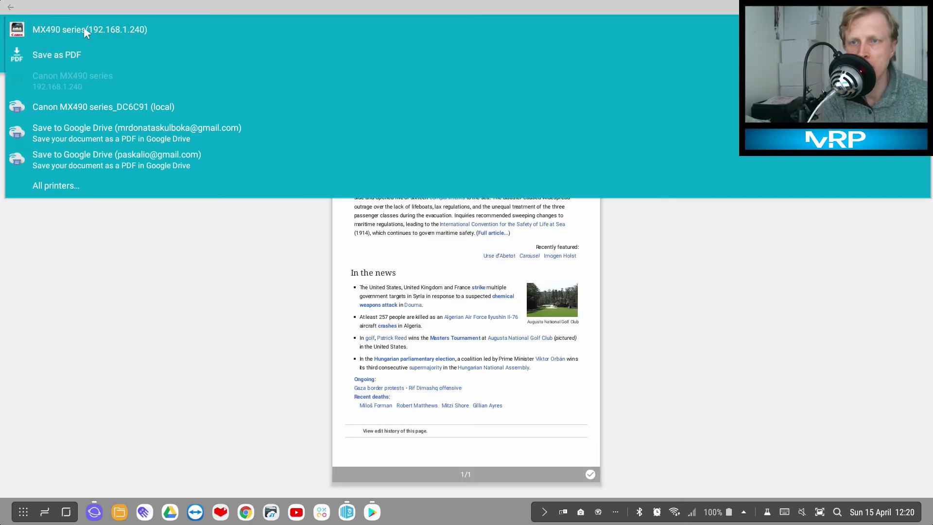
pyautogui.click(103, 107)
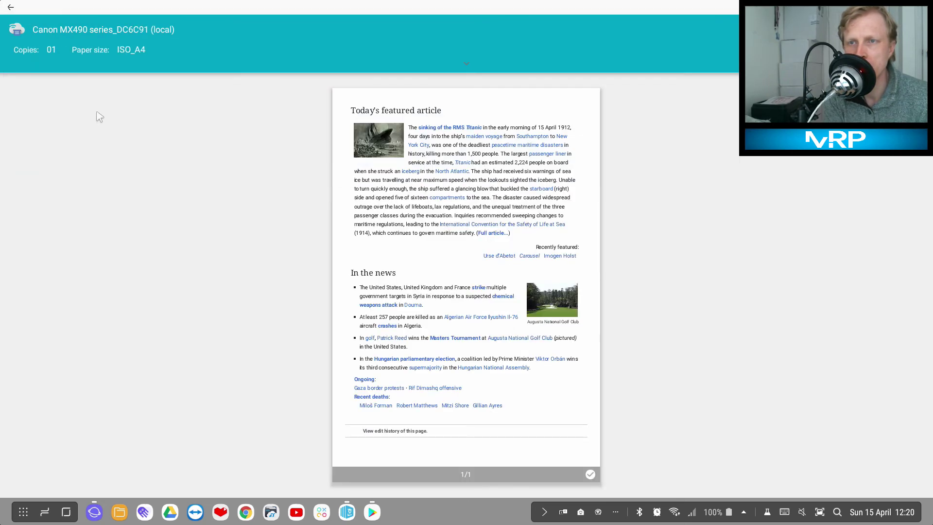
pyautogui.moveTo(121, 64)
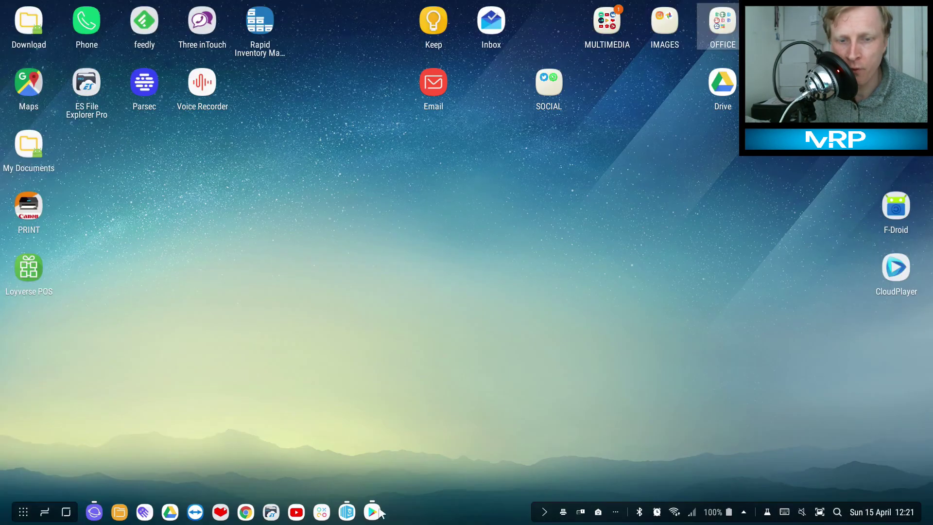
# In Play Store, search for 'epson printer'.
pyautogui.click(373, 512)
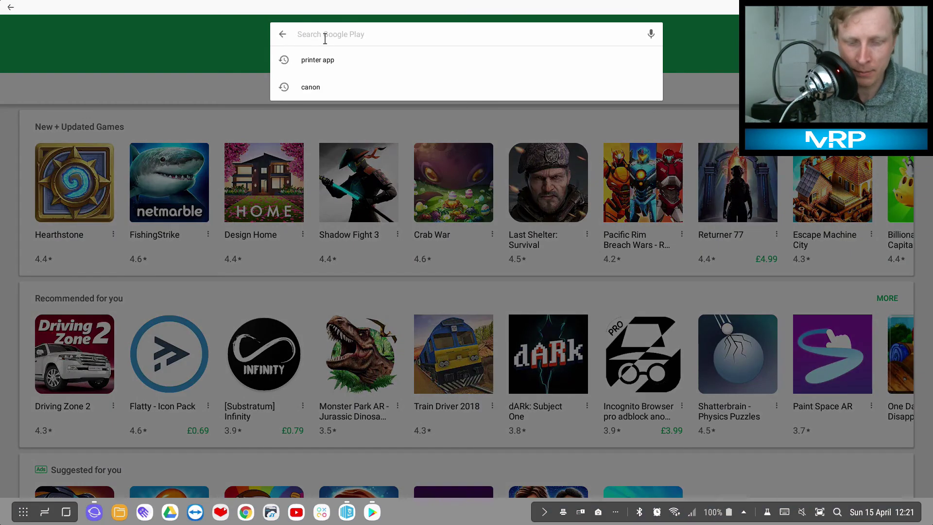
pyautogui.write('epson printer')
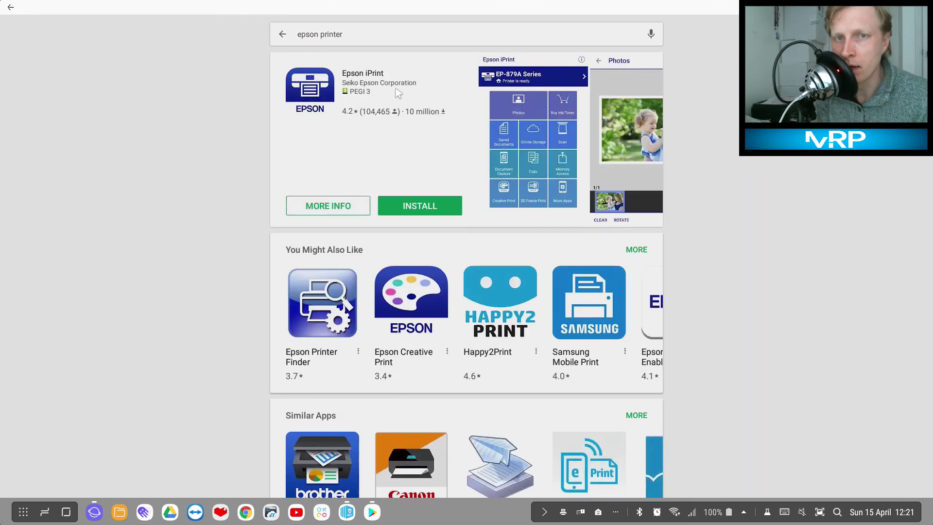
pyautogui.moveTo(353, 126)
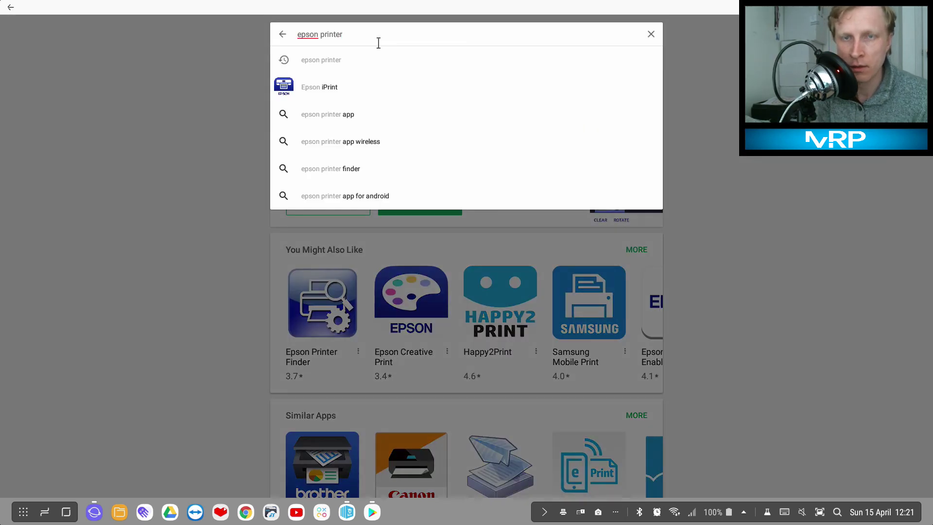
# Replace the search with 'brother' and run the 'brother printer app' suggestion.
pyautogui.press('Backspace')
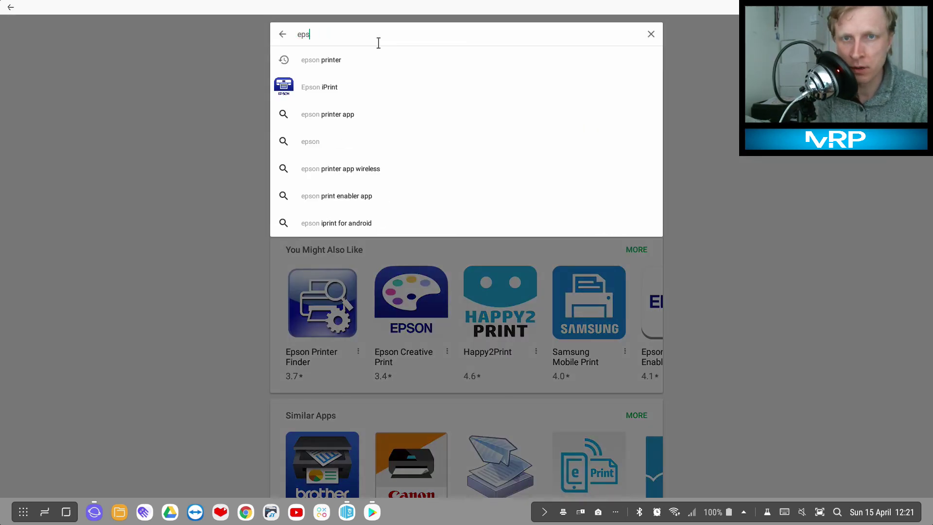
pyautogui.write('brother')
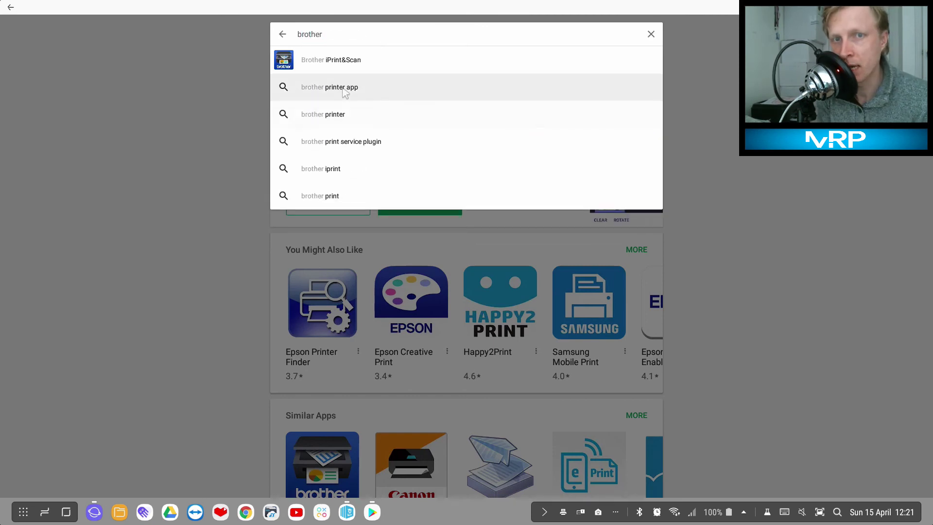
pyautogui.click(329, 87)
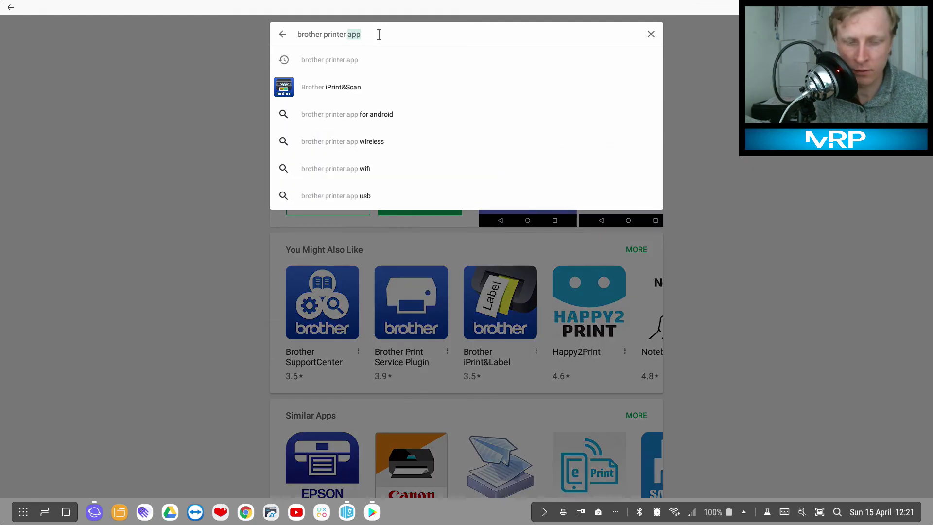
pyautogui.click(650, 34)
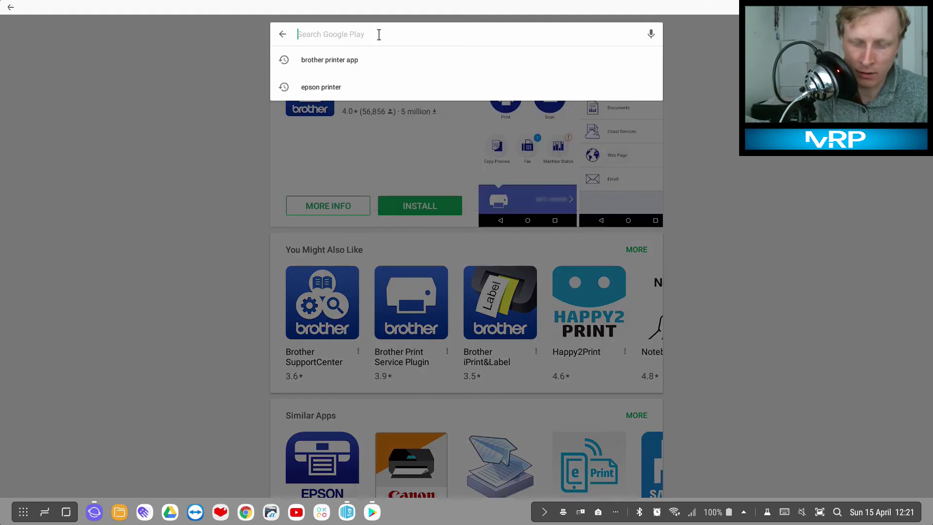
# Search 'canon printer' in Play Store, view the installed Canon Print Service page, then return to the desktop.
pyautogui.write('canon printer')
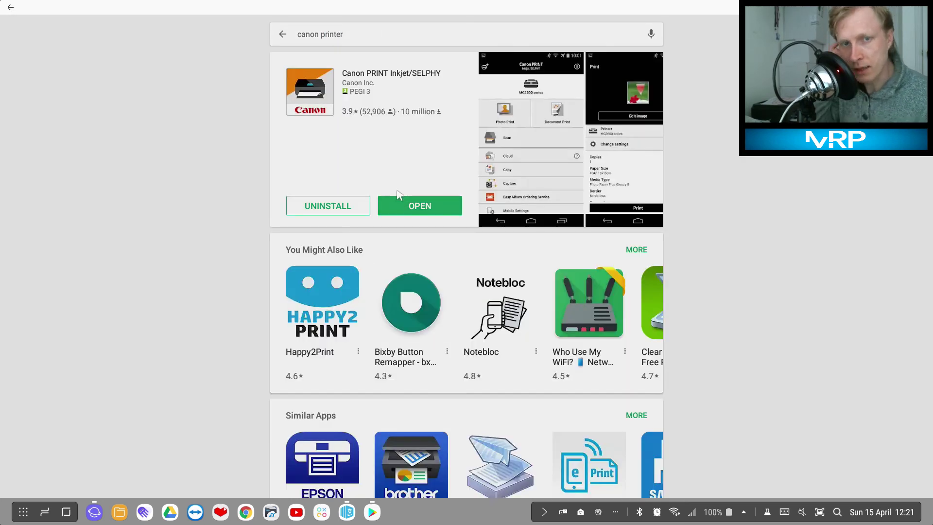
pyautogui.click(417, 34)
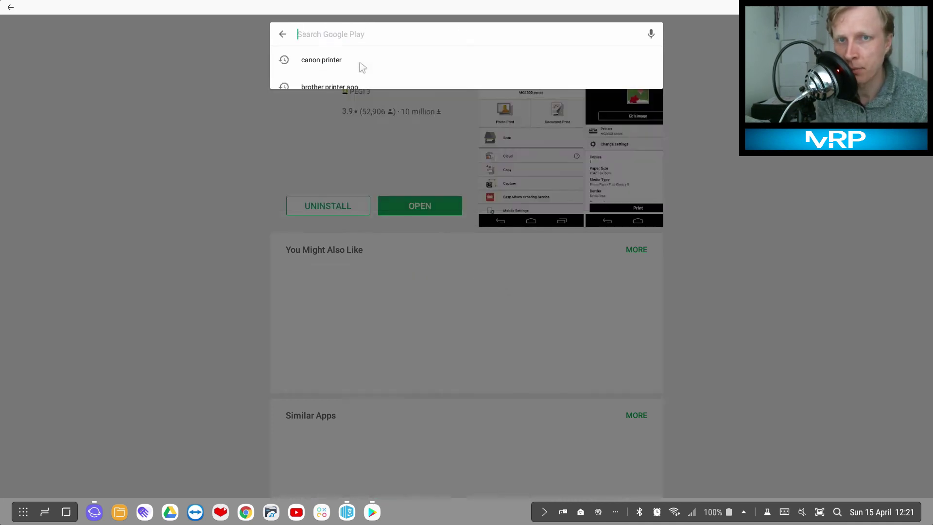
pyautogui.click(322, 60)
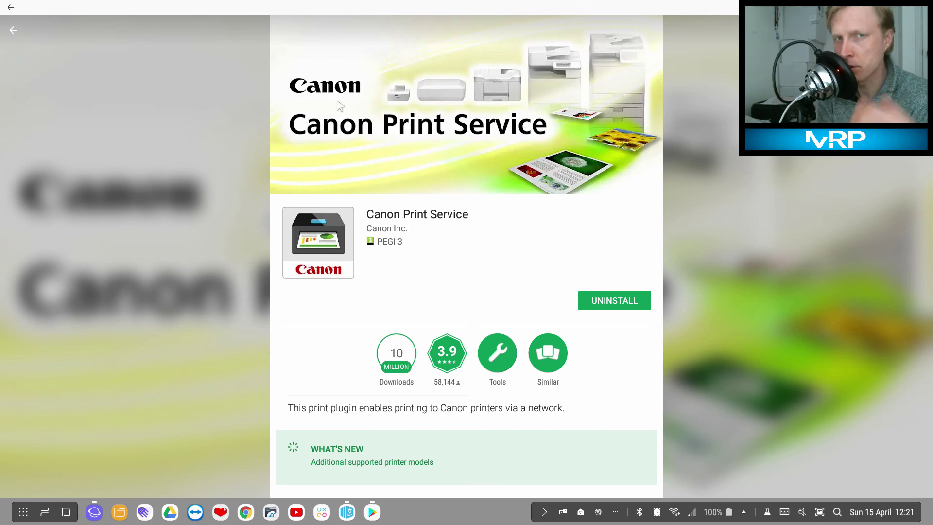
pyautogui.moveTo(674, 5)
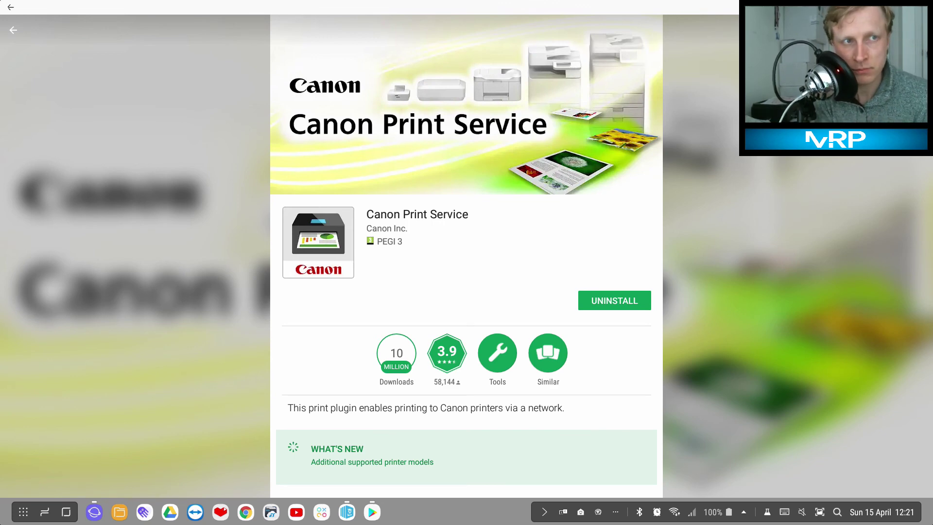
pyautogui.click(13, 30)
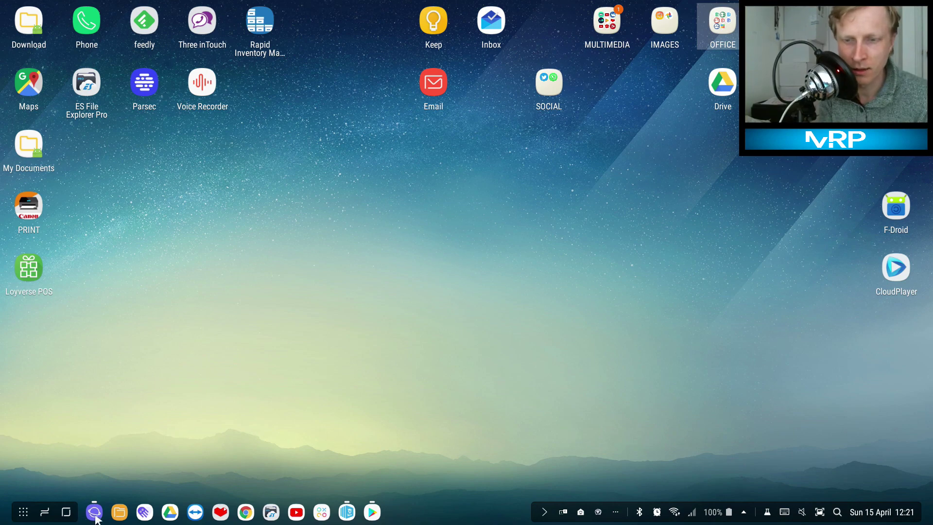
# Switch back to Samsung Internet showing the Wikipedia main page.
pyautogui.click(95, 511)
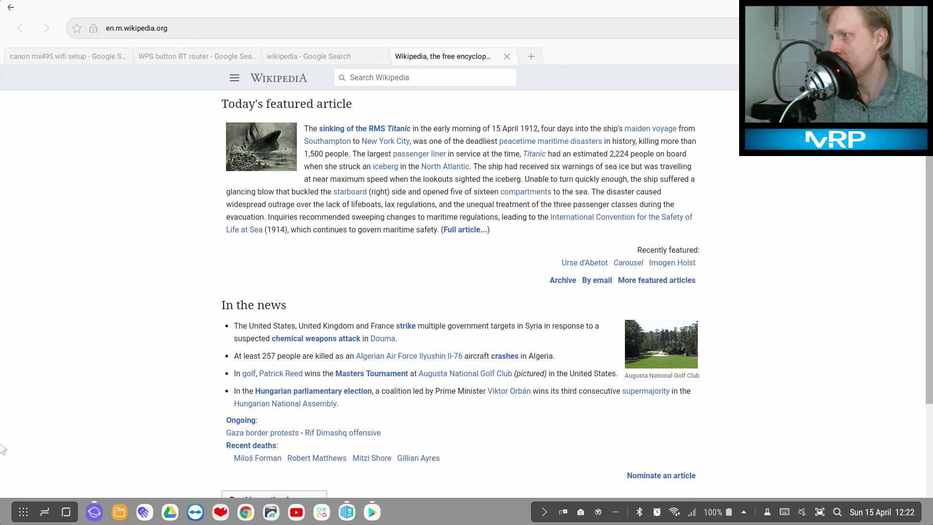
pyautogui.moveTo(183, 194)
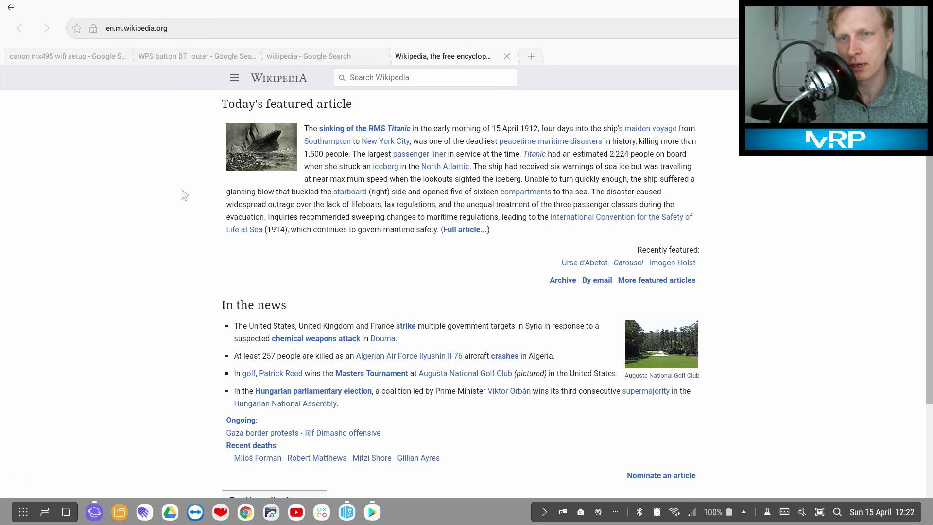